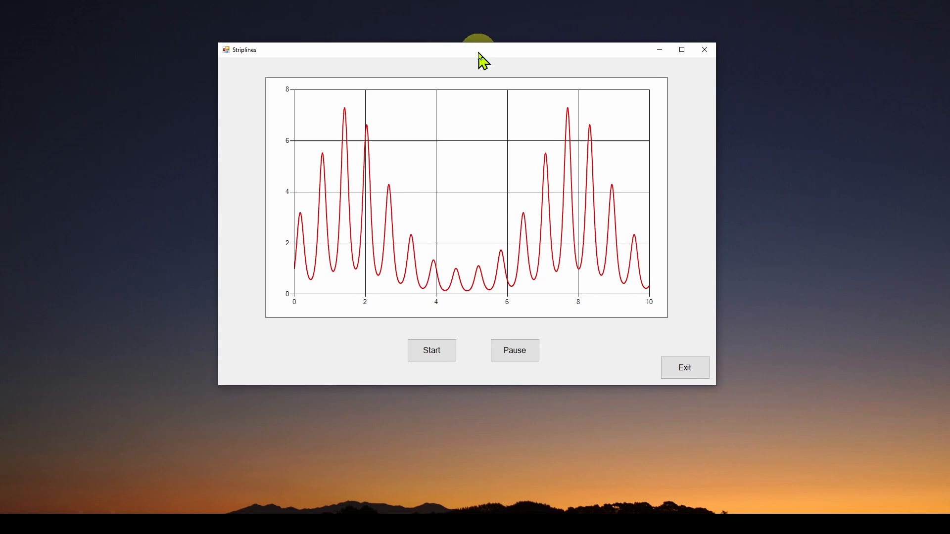
# Step: Start the moving Data Window animation and freeze the gold strip near x = 2.5
pyautogui.moveTo(478, 49); pyautogui.dragTo(455, 42)
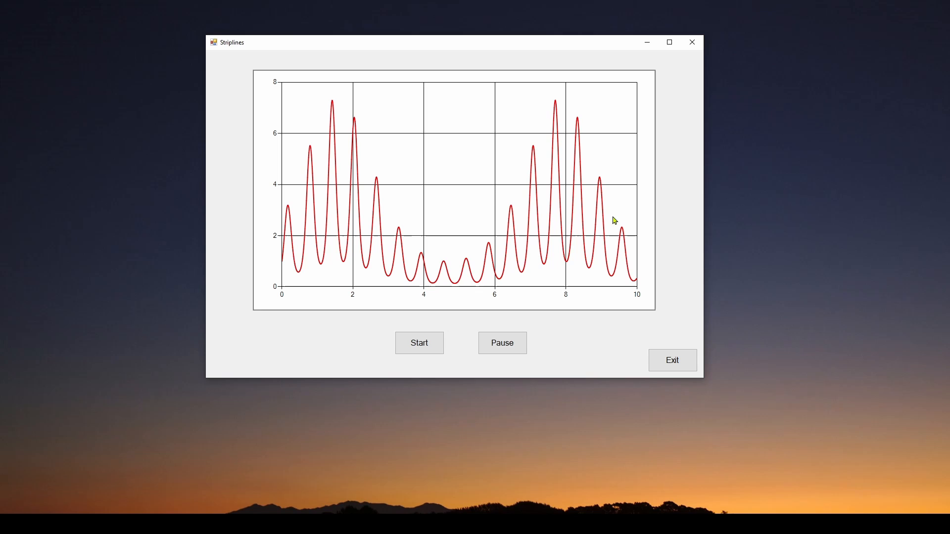
pyautogui.moveTo(495, 239)
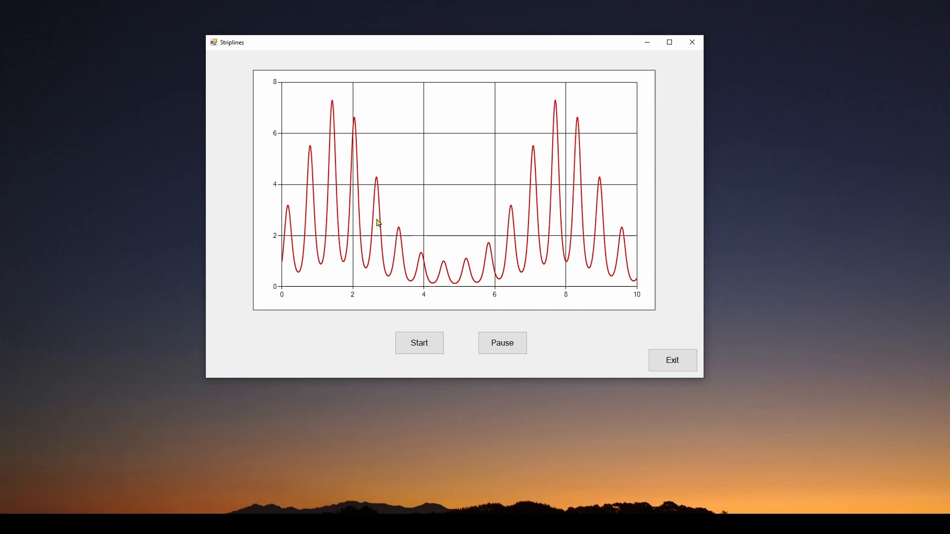
pyautogui.moveTo(477, 242)
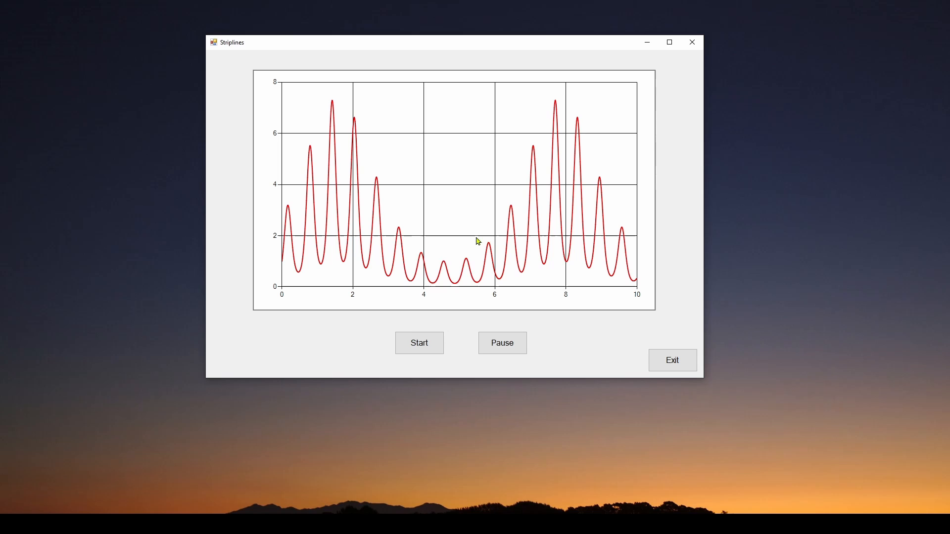
pyautogui.click(419, 343)
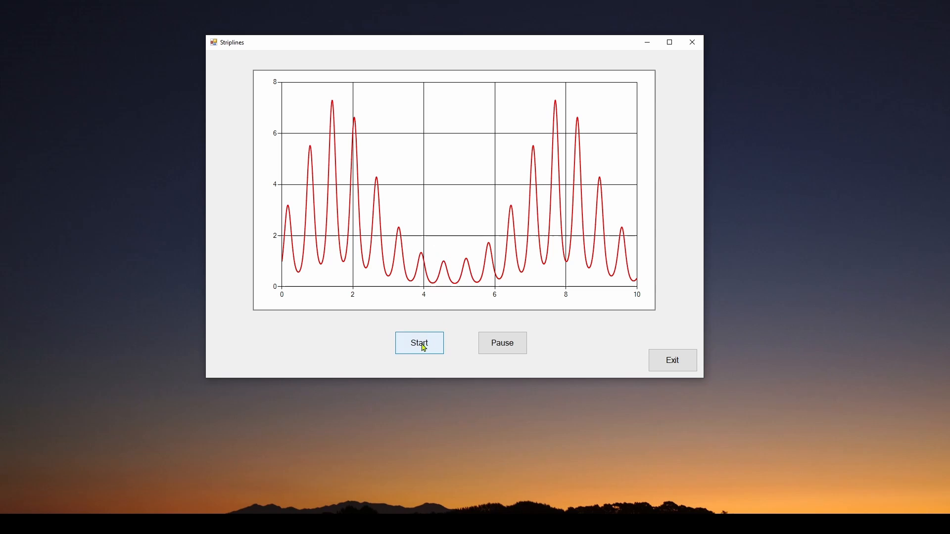
pyautogui.click(418, 344)
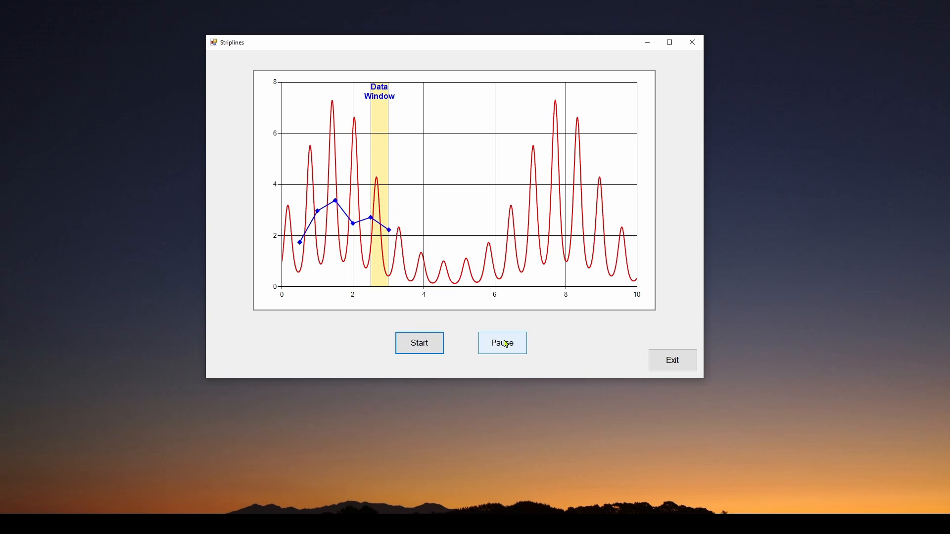
pyautogui.click(502, 343)
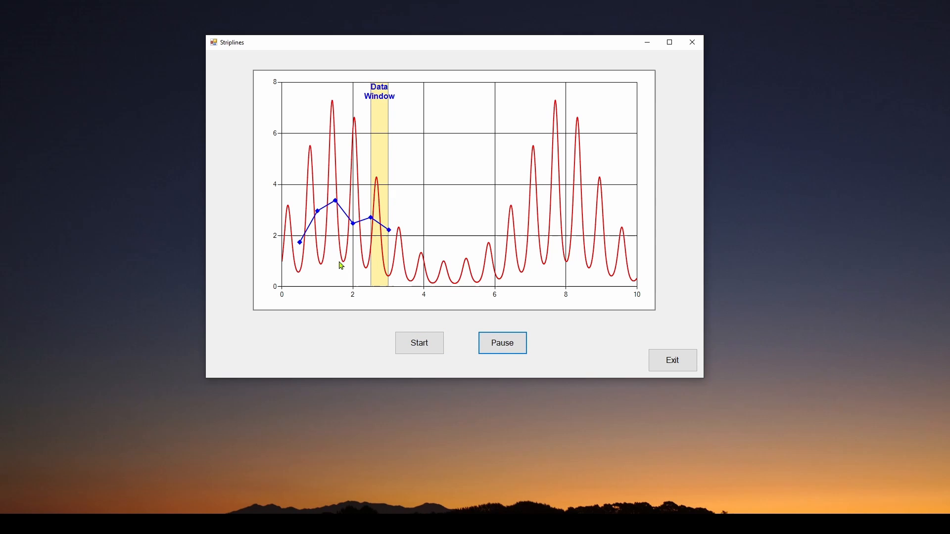
pyautogui.moveTo(584, 276)
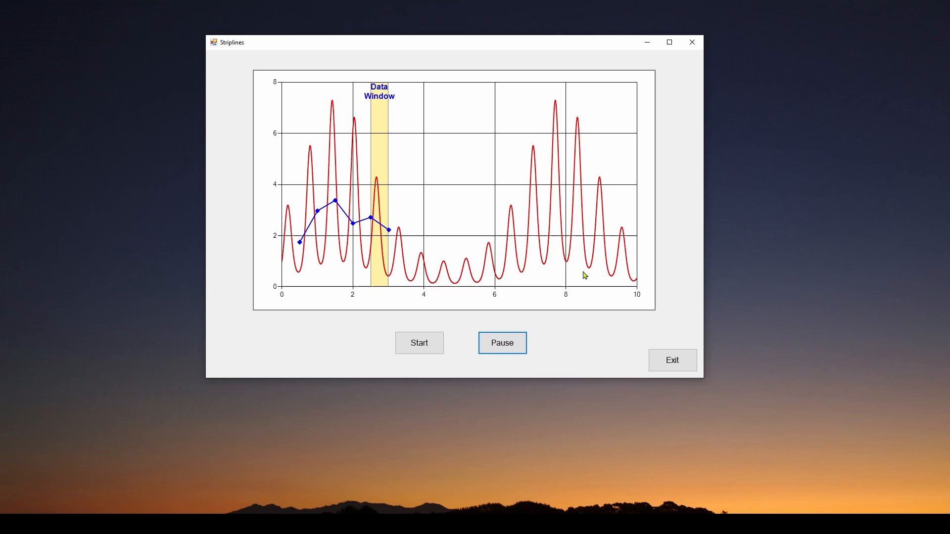
pyautogui.moveTo(374, 154)
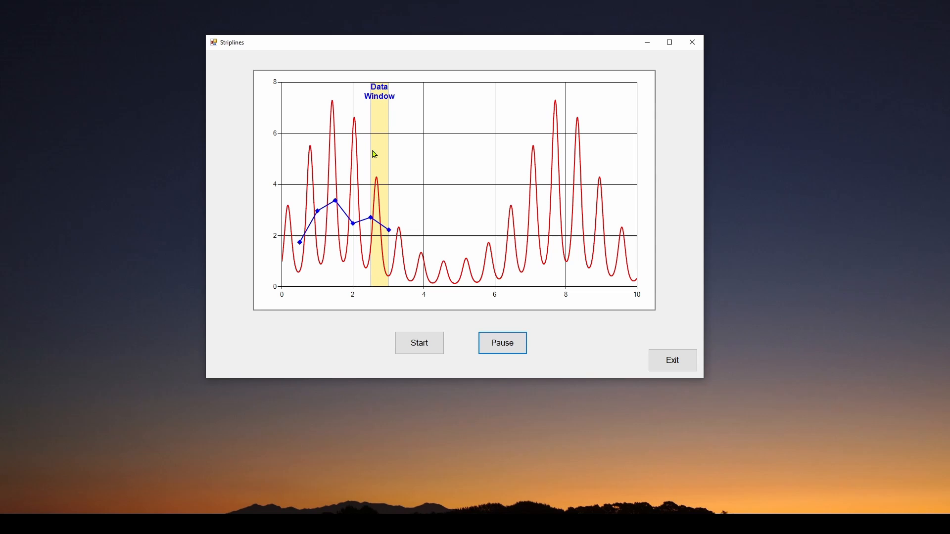
pyautogui.moveTo(380, 215)
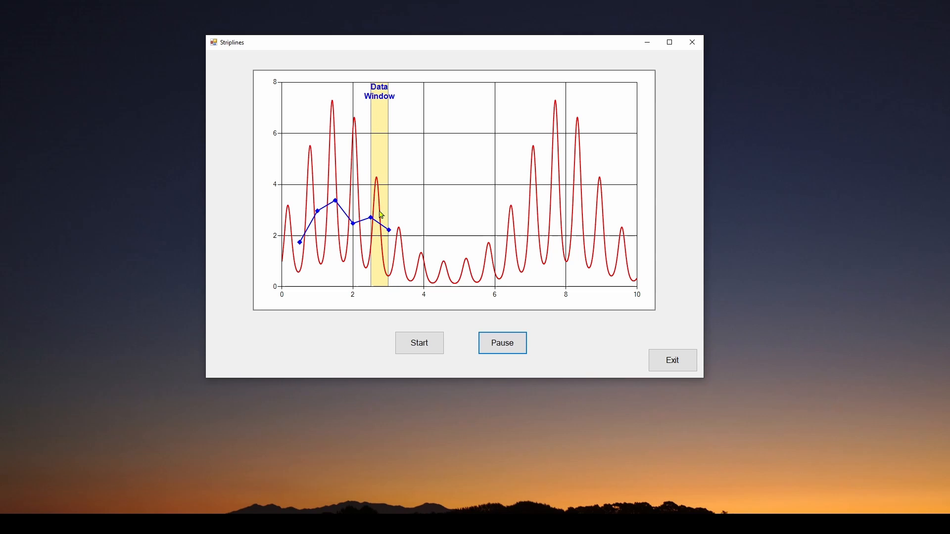
pyautogui.moveTo(377, 195)
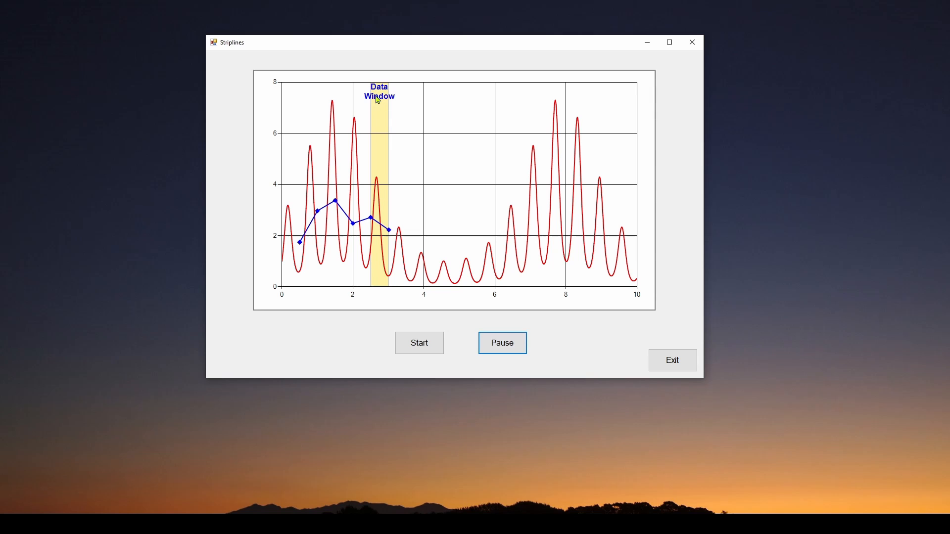
pyautogui.moveTo(379, 134)
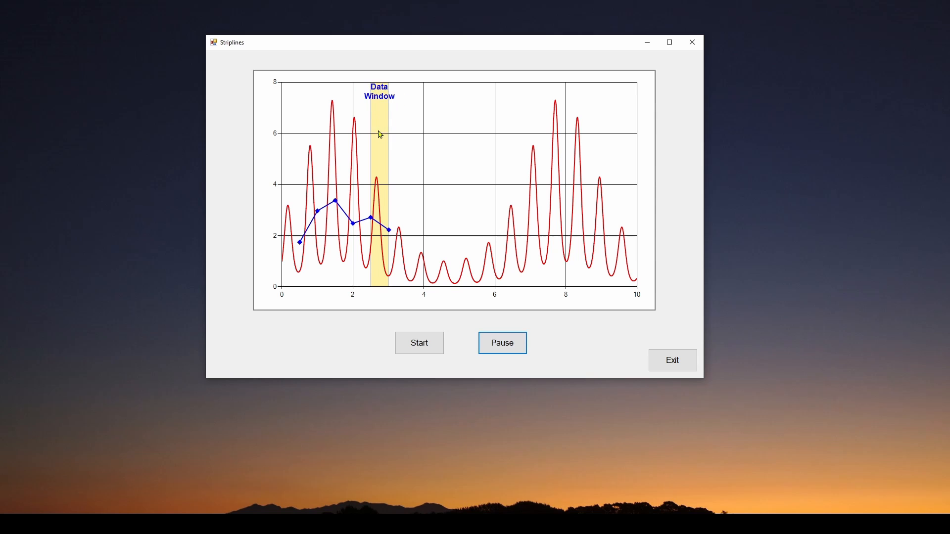
pyautogui.moveTo(383, 279)
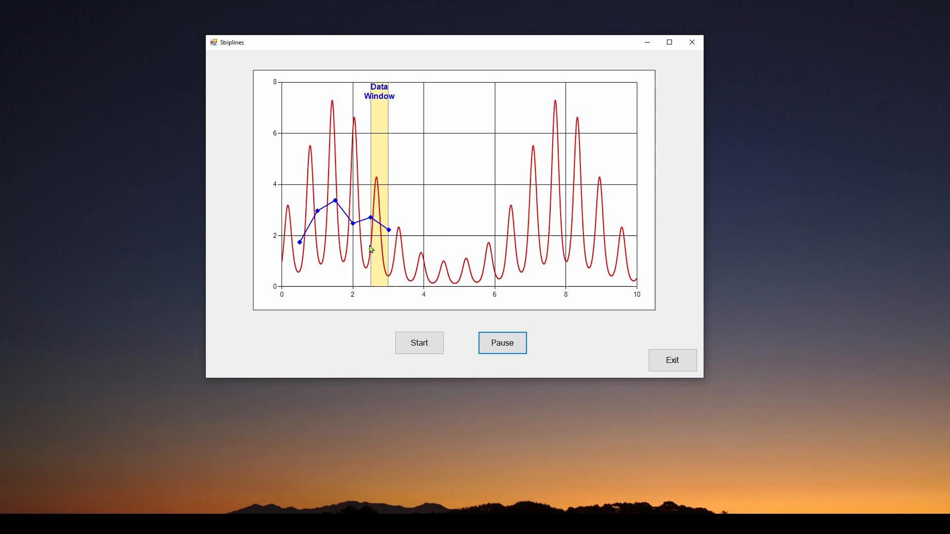
pyautogui.moveTo(380, 149)
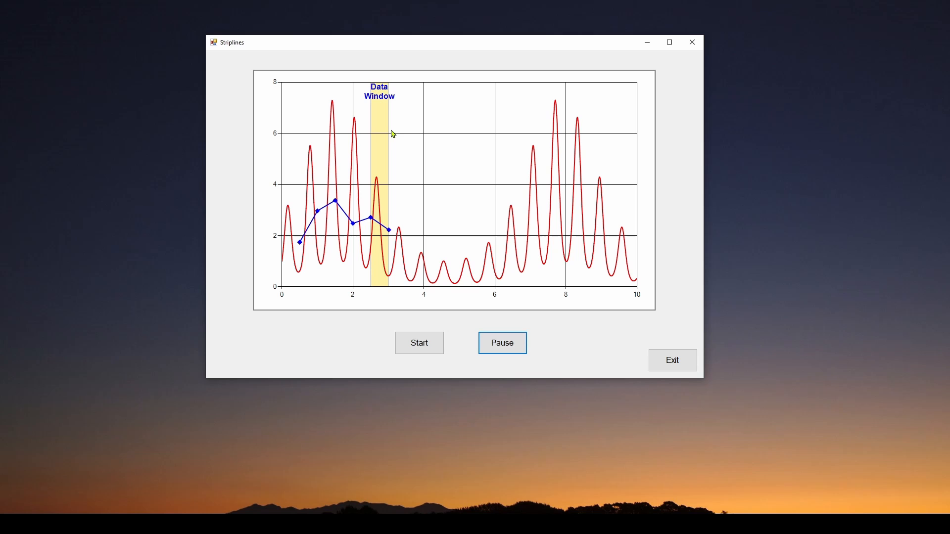
pyautogui.moveTo(373, 120)
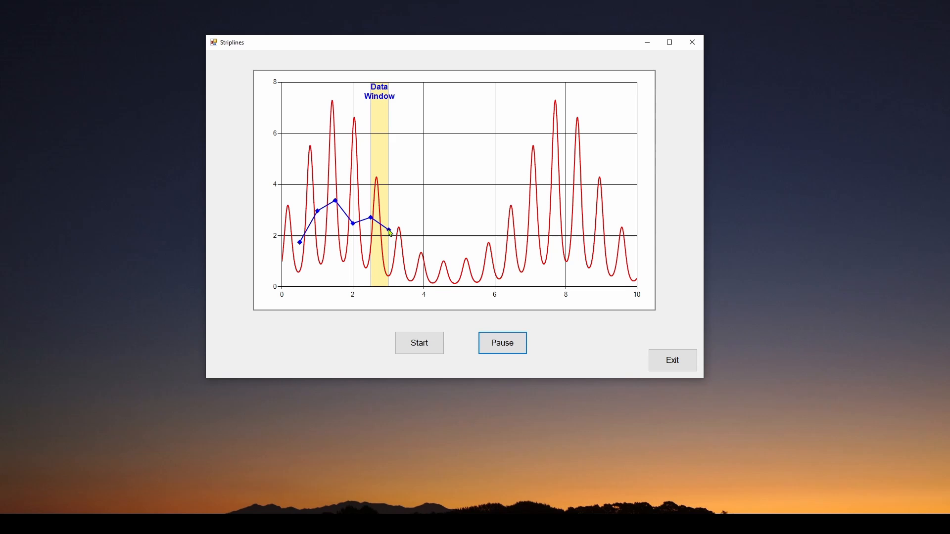
pyautogui.moveTo(387, 231)
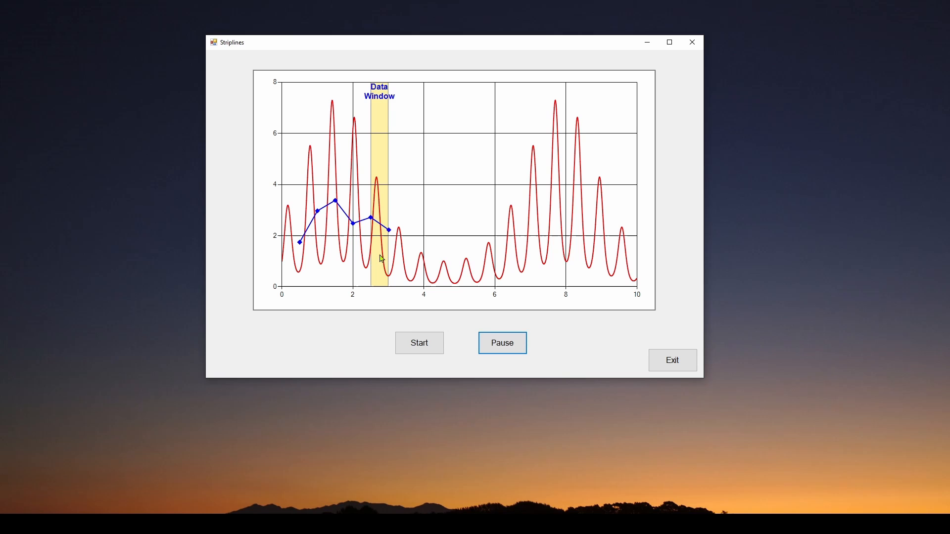
pyautogui.moveTo(374, 254)
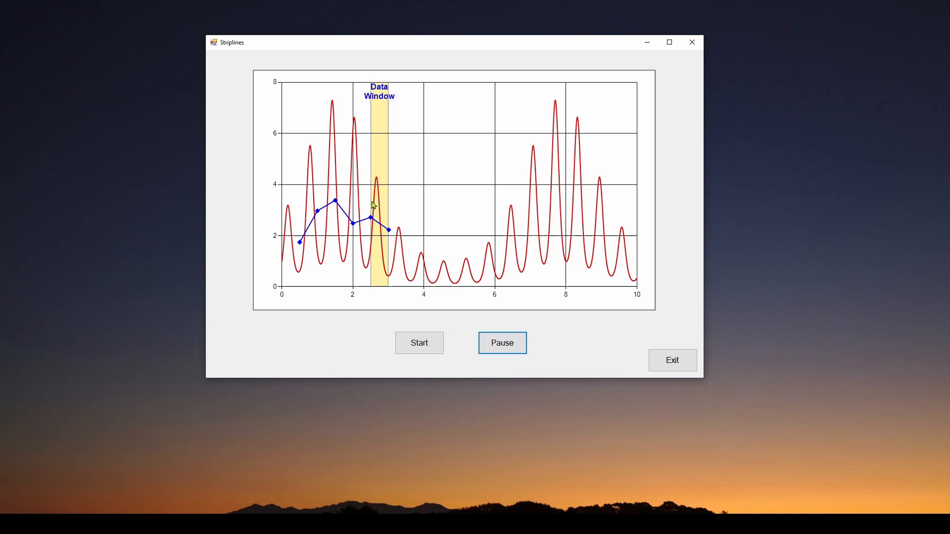
pyautogui.moveTo(388, 282)
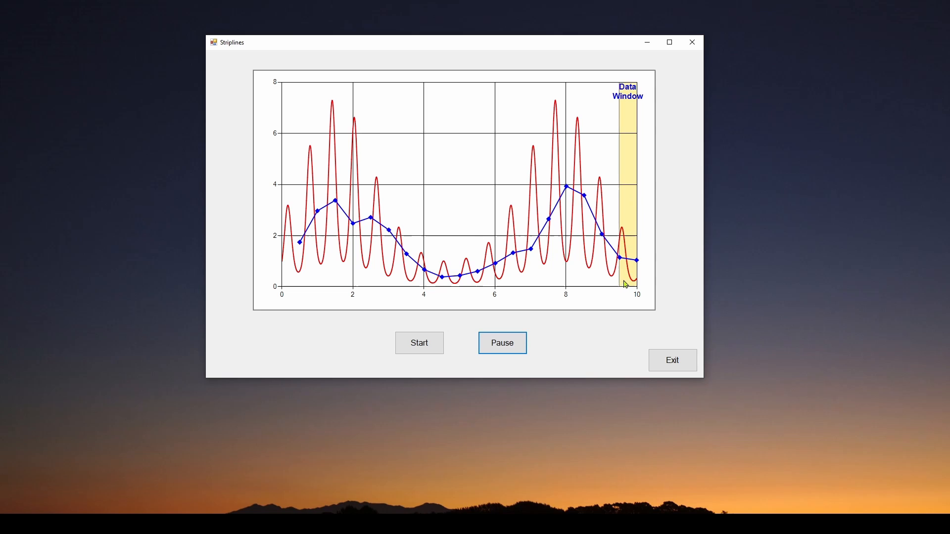
# Step: Bring up DayWeekStriplines.JPG, the weekday bar chart with coloured day bands and totals
pyautogui.click(419, 344)
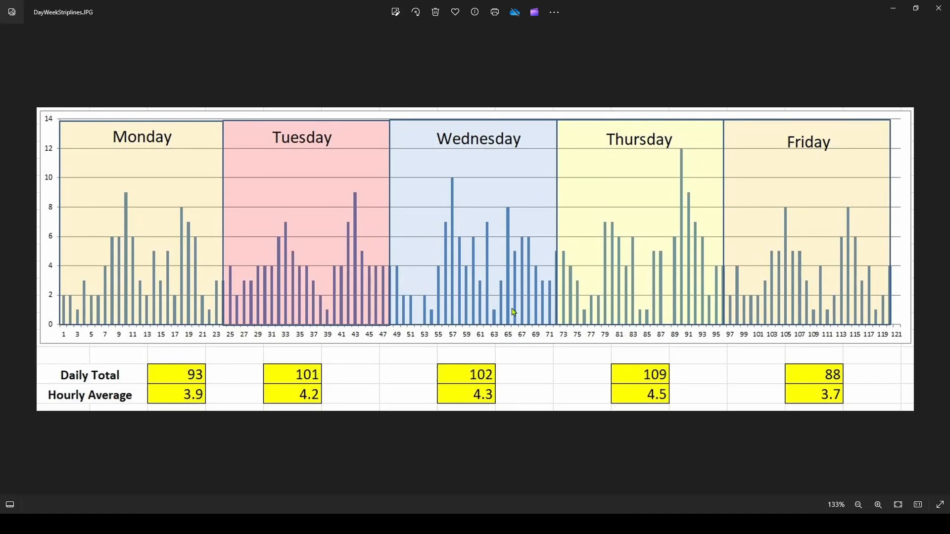
pyautogui.moveTo(301, 202)
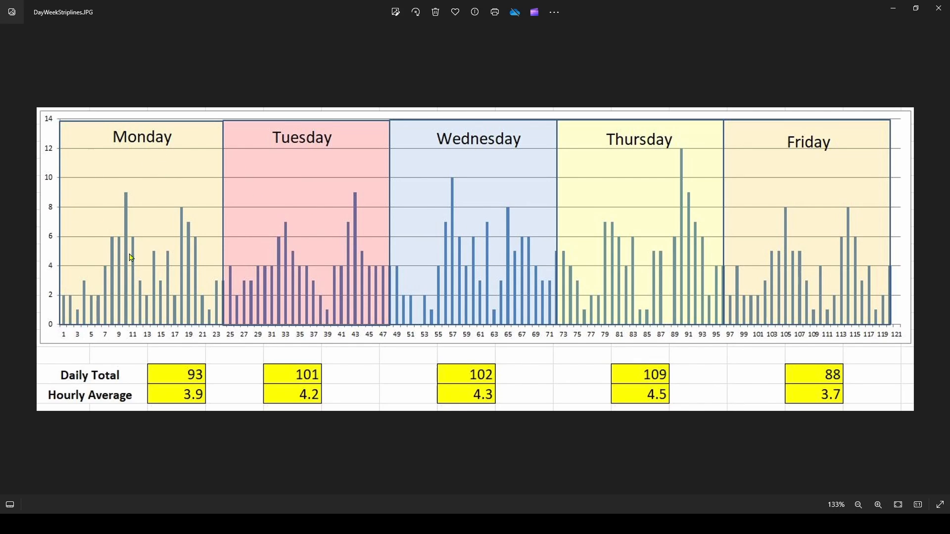
pyautogui.moveTo(115, 250)
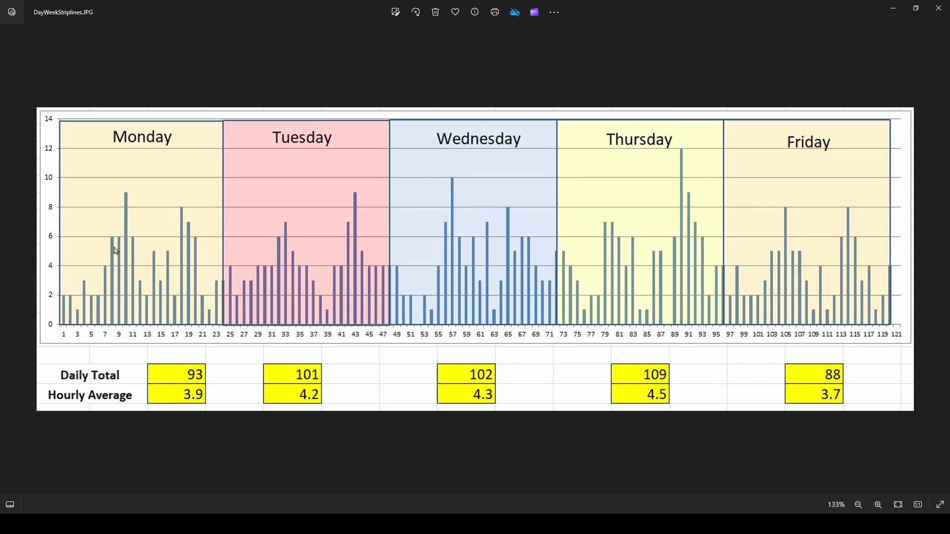
pyautogui.moveTo(463, 139)
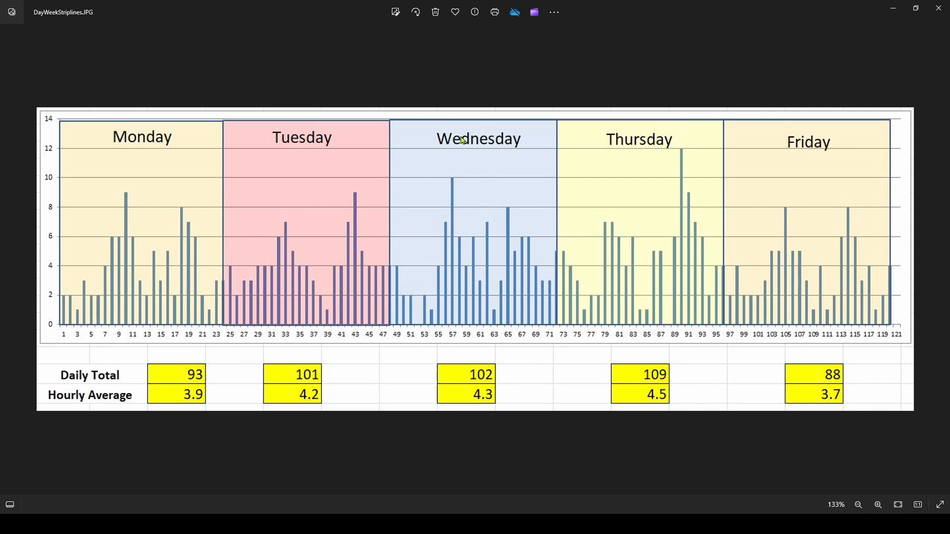
pyautogui.moveTo(477, 209)
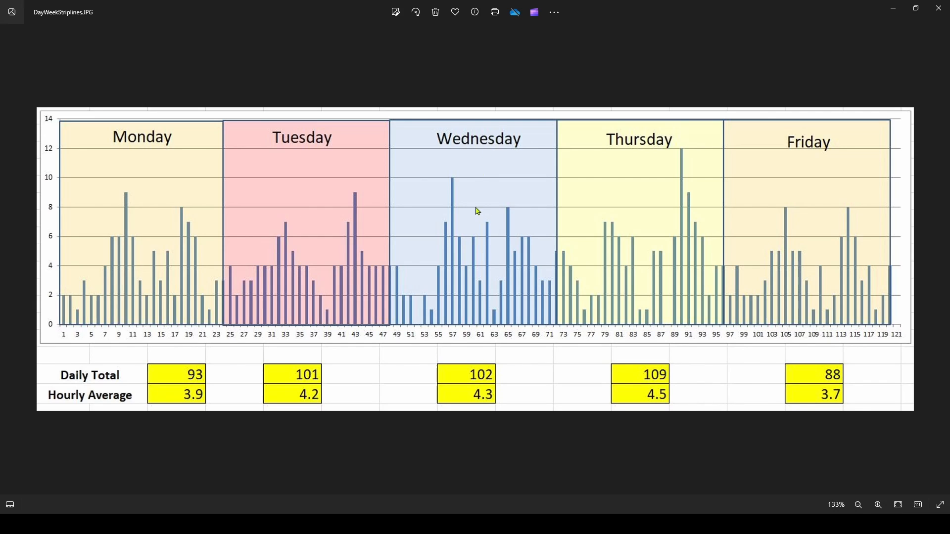
pyautogui.moveTo(637, 266)
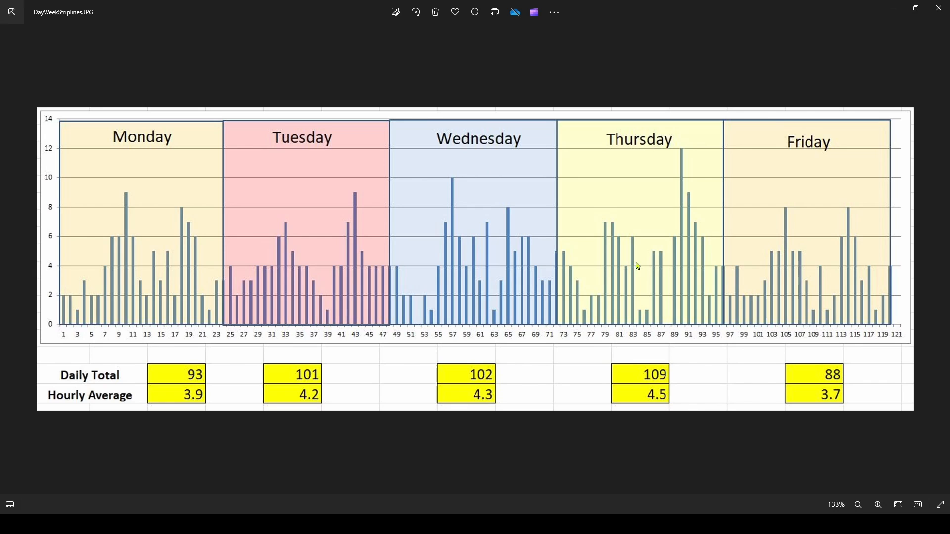
pyautogui.moveTo(471, 218)
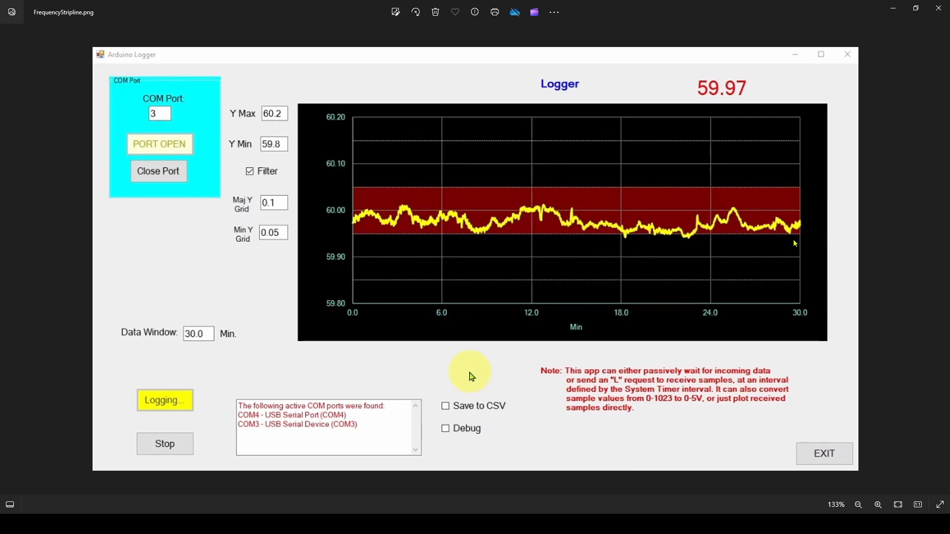
pyautogui.moveTo(463, 198)
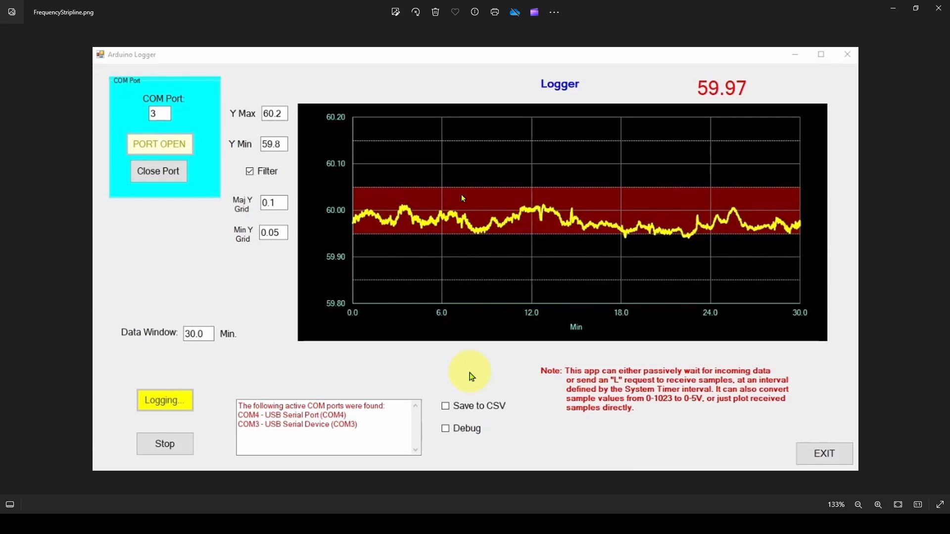
pyautogui.moveTo(451, 202)
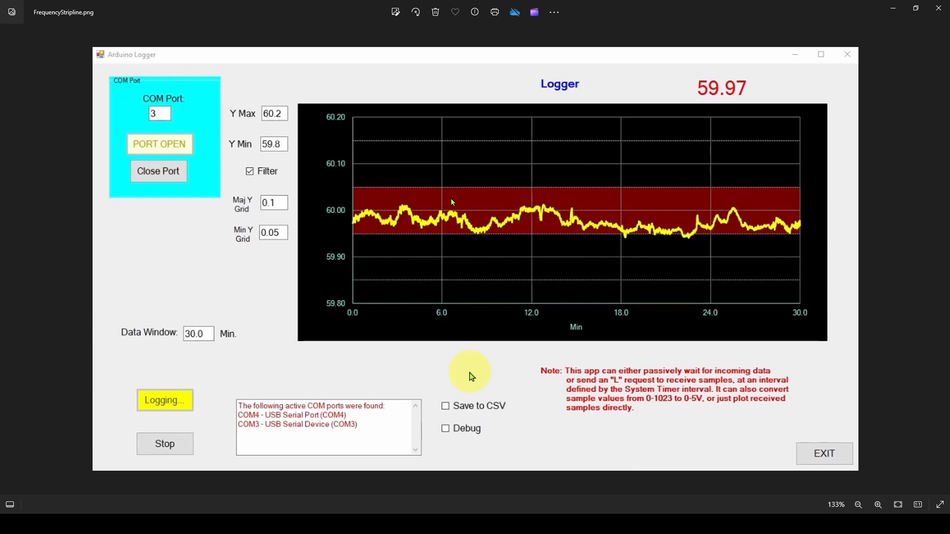
pyautogui.moveTo(616, 208)
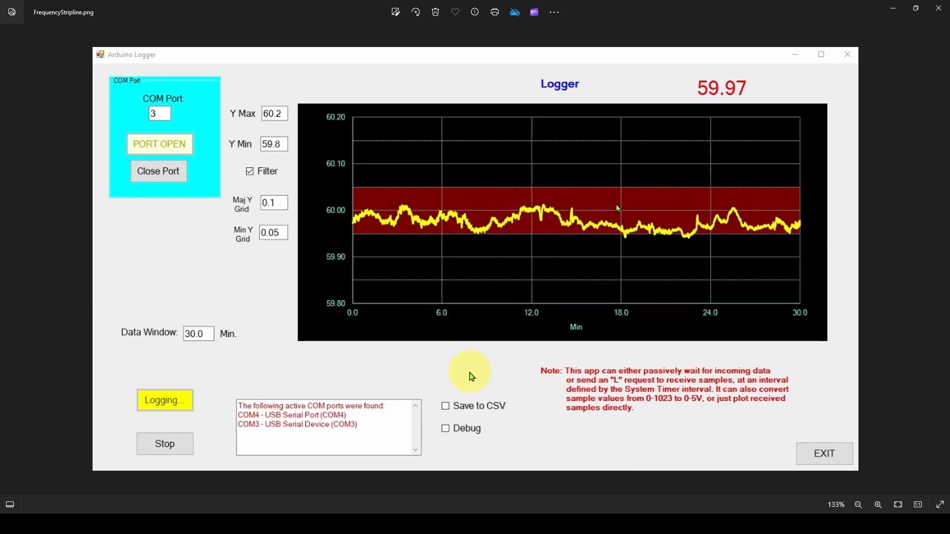
pyautogui.moveTo(630, 234)
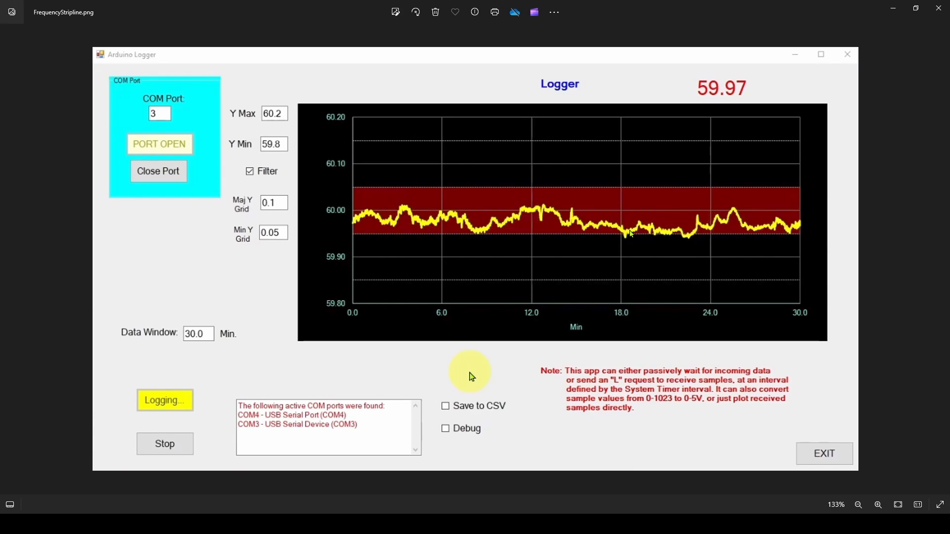
pyautogui.moveTo(433, 182)
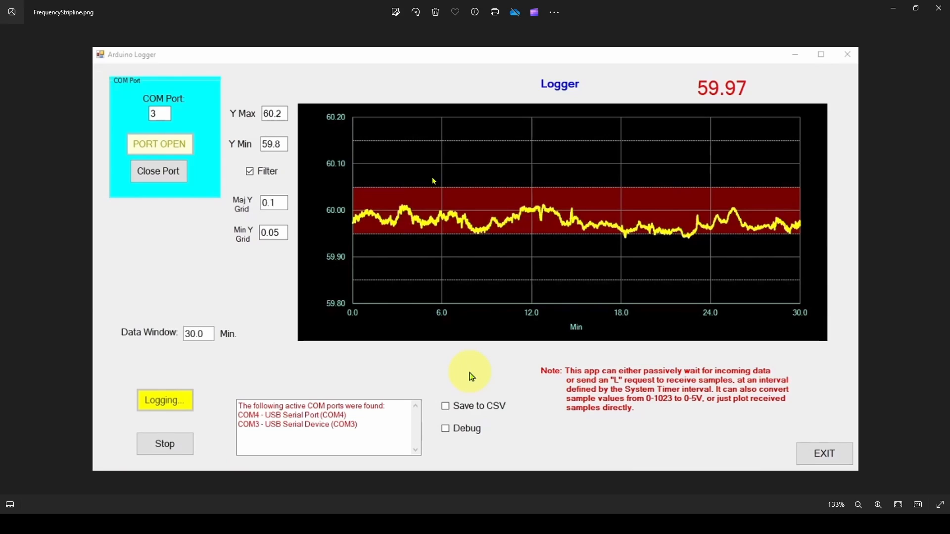
pyautogui.moveTo(609, 213)
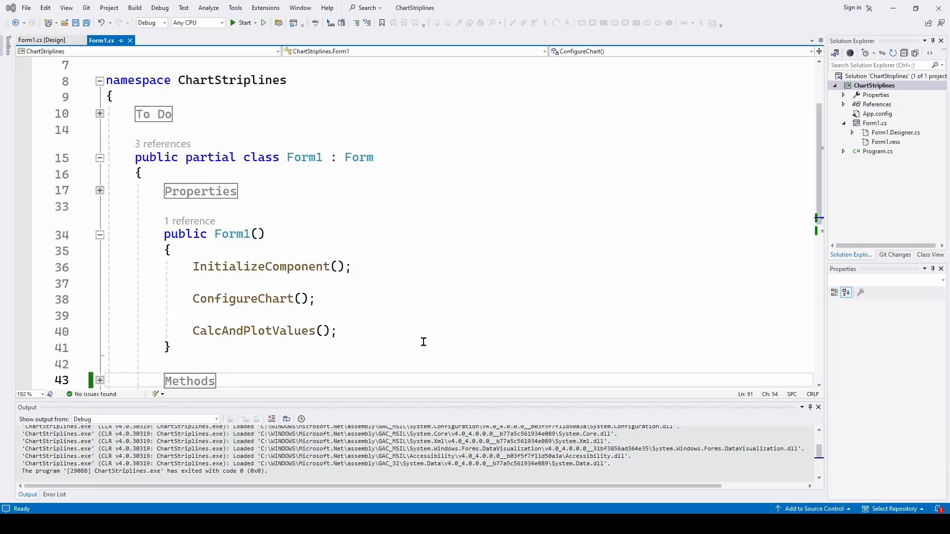
pyautogui.moveTo(429, 259)
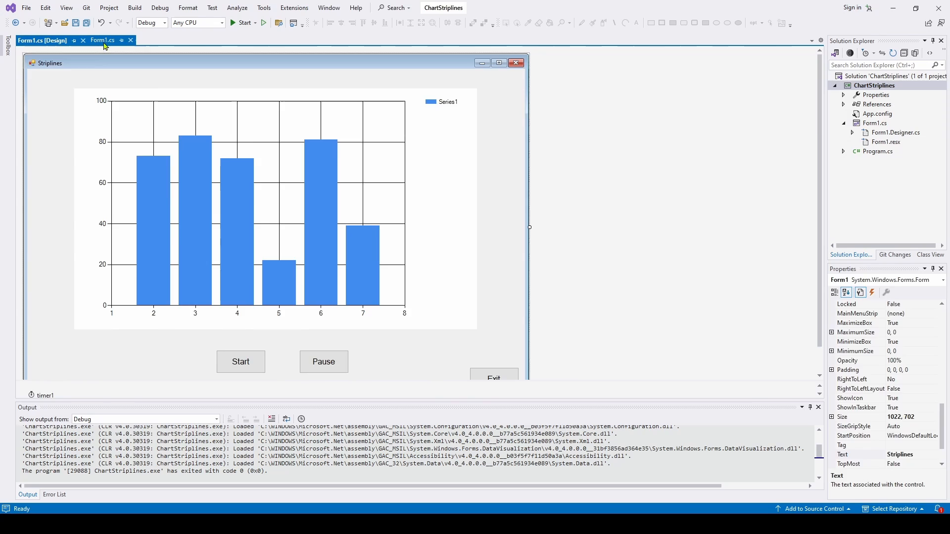
pyautogui.click(102, 39)
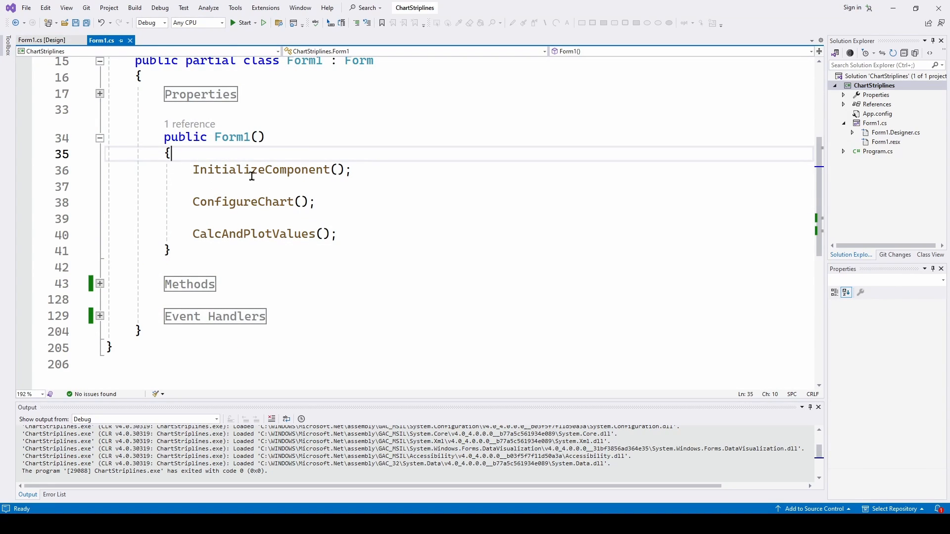
pyautogui.moveTo(205, 208)
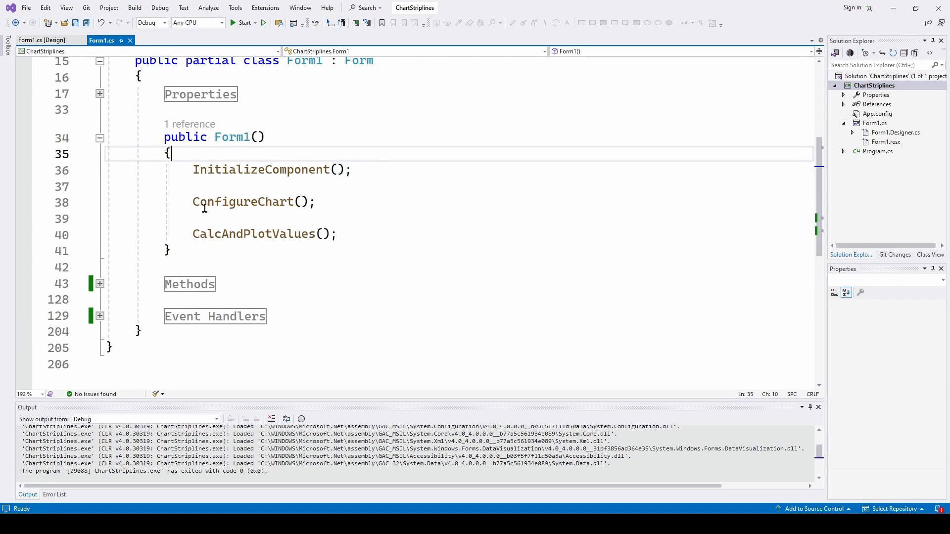
pyautogui.moveTo(341, 198)
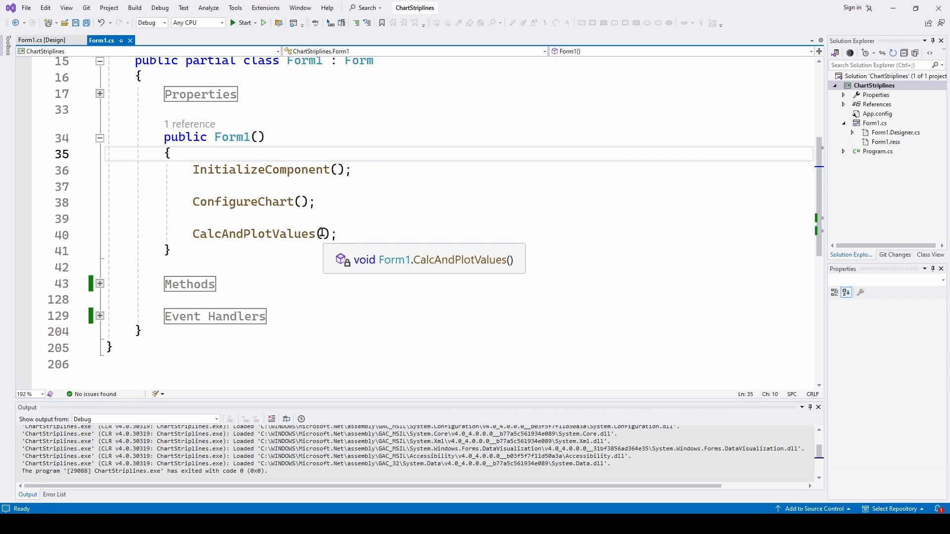
pyautogui.moveTo(405, 167)
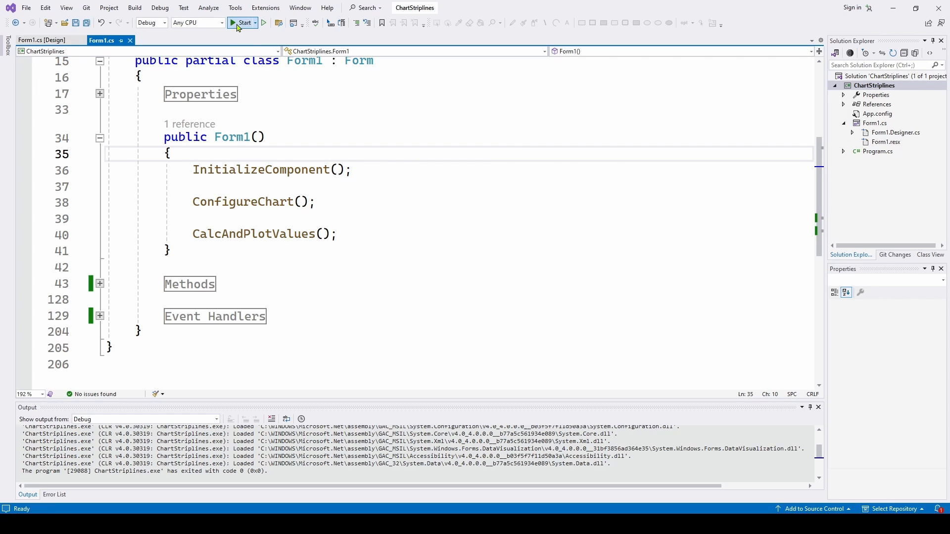
# Step: Run the Striplines app, animate its data-window strips to completion, then exit it
pyautogui.click(244, 23)
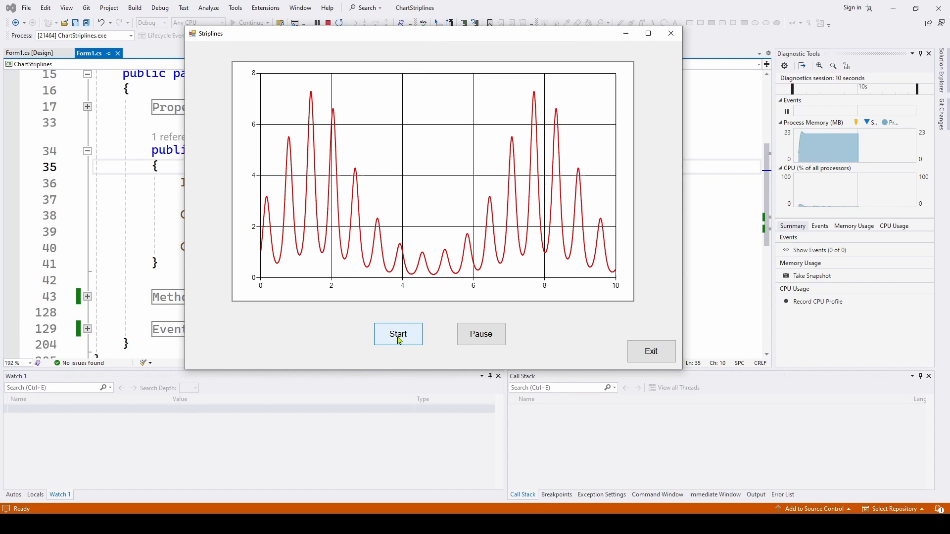
pyautogui.click(398, 334)
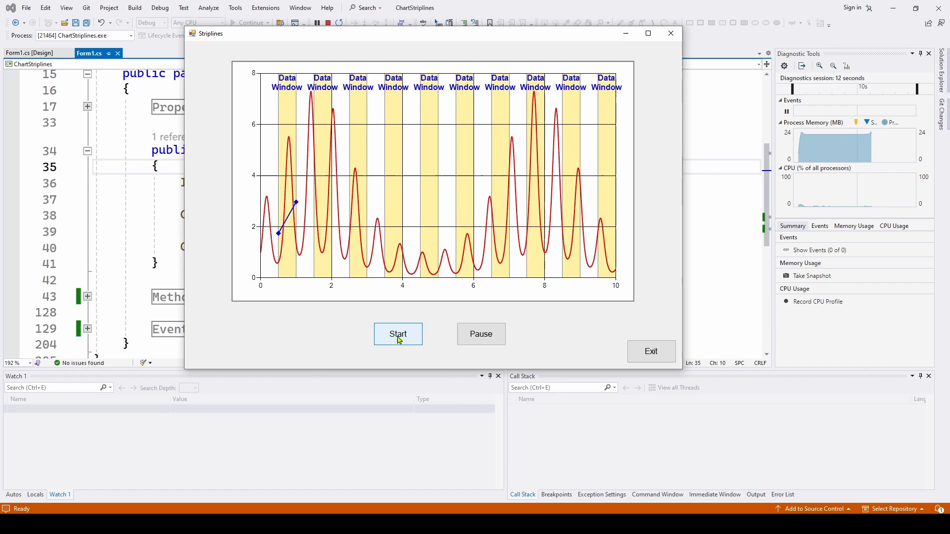
pyautogui.click(398, 334)
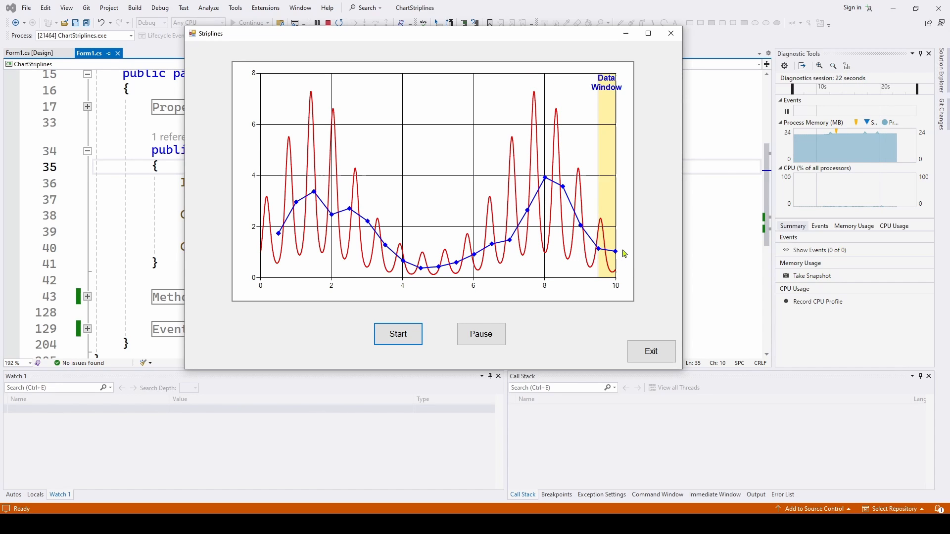
pyautogui.click(651, 351)
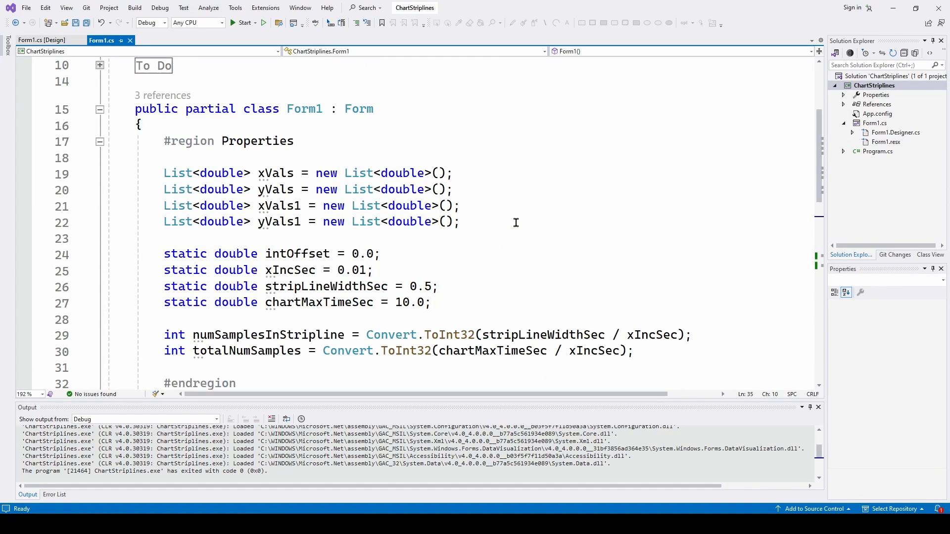
pyautogui.moveTo(275, 172)
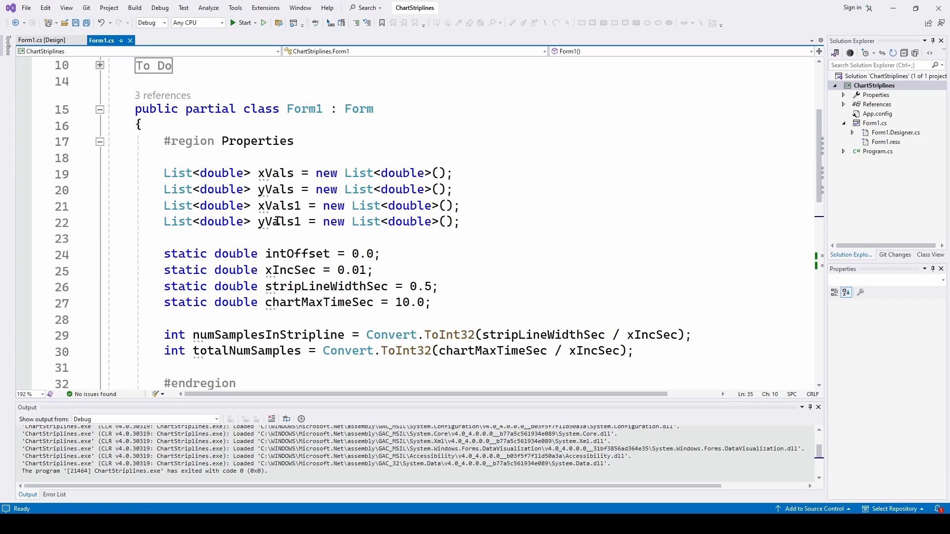
pyautogui.moveTo(286, 221)
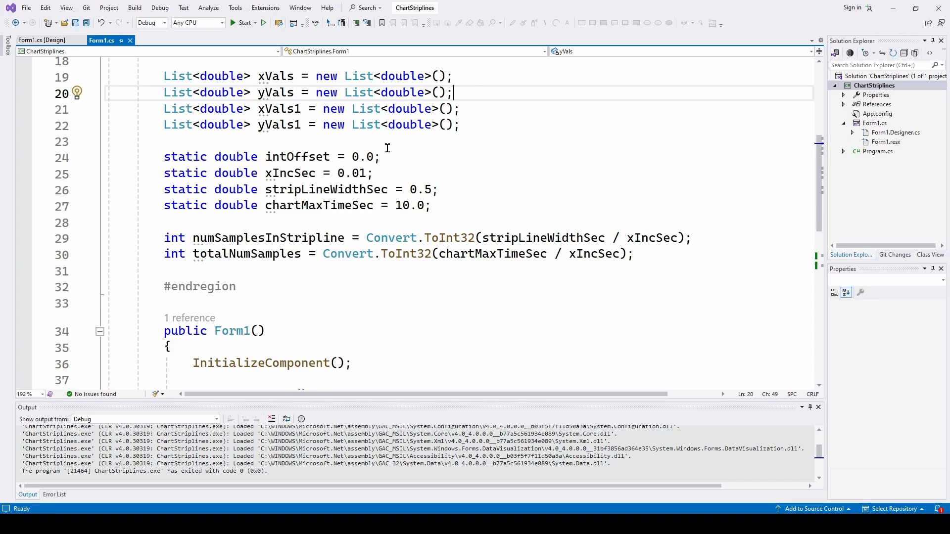
pyautogui.moveTo(427, 150)
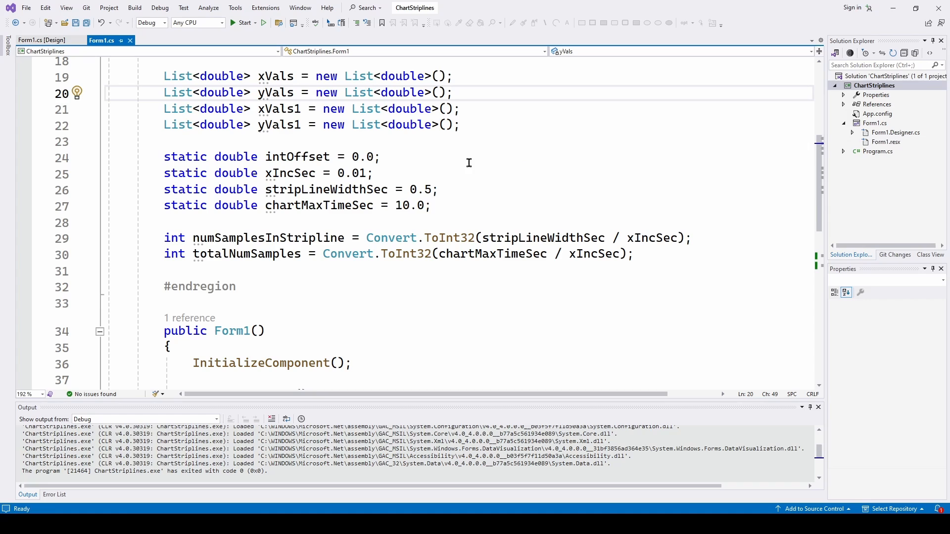
pyautogui.moveTo(540, 163)
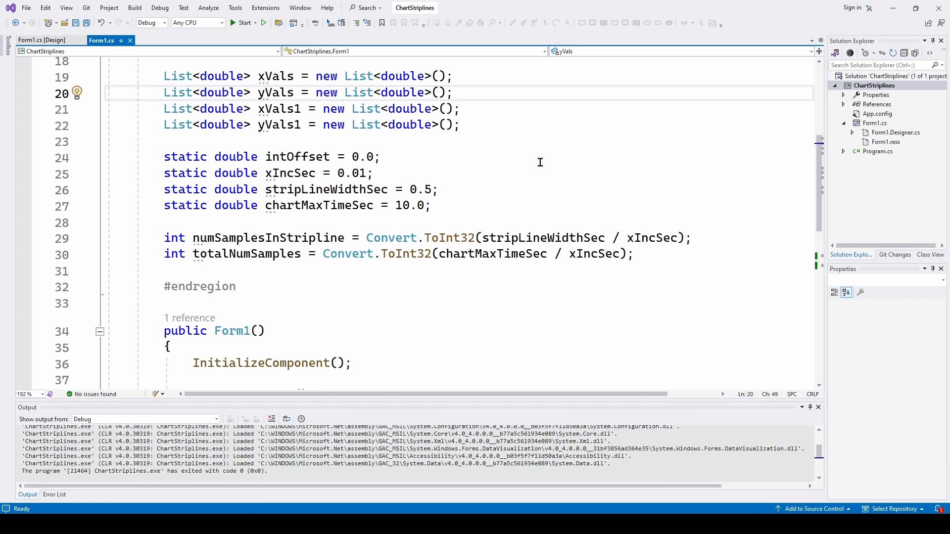
pyautogui.moveTo(290, 173)
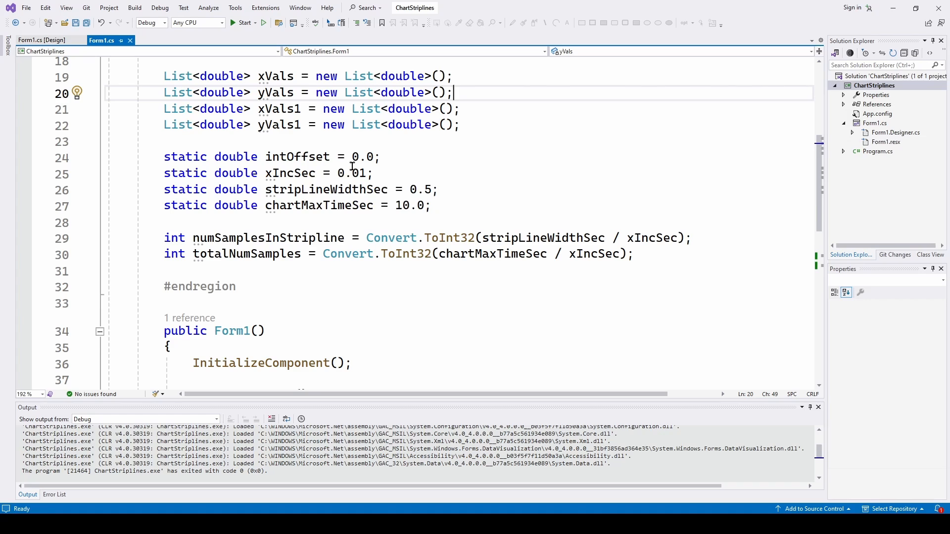
pyautogui.moveTo(418, 162)
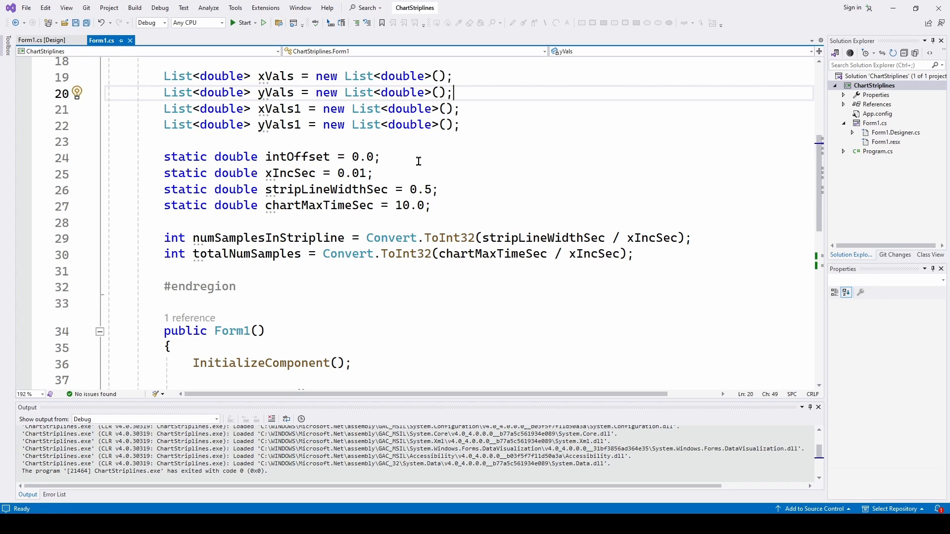
pyautogui.moveTo(327, 189)
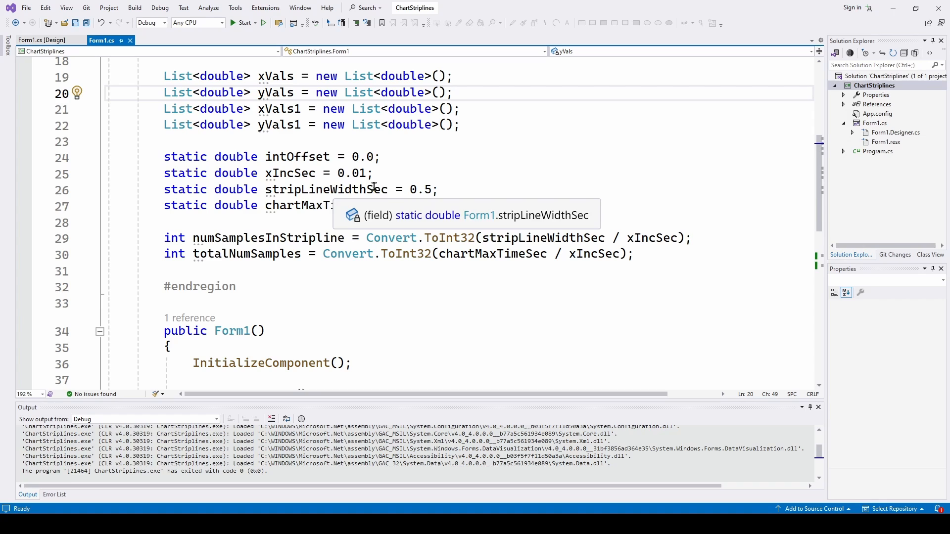
pyautogui.moveTo(473, 180)
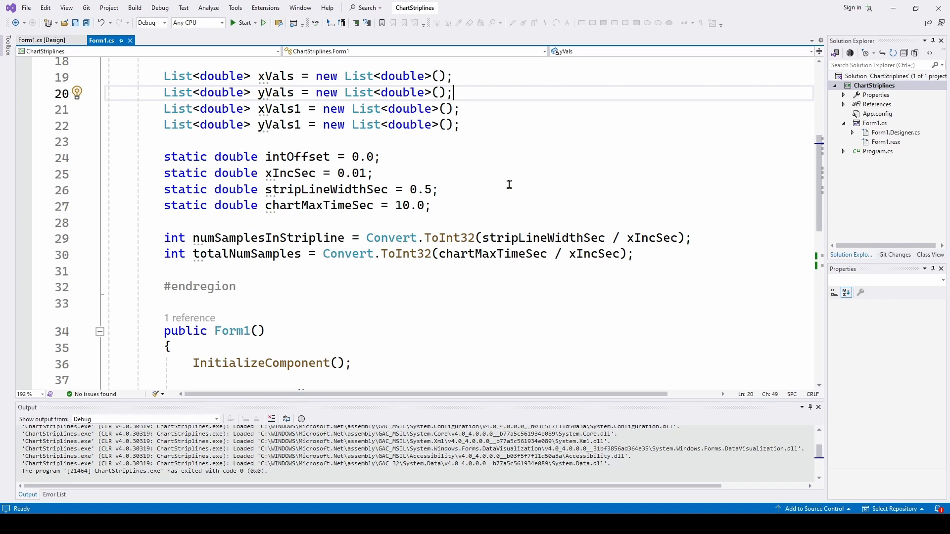
# Step: Scroll Form1.cs to the constructor calling ConfigureChart and CalcAndPlotValues
pyautogui.scroll(-3)
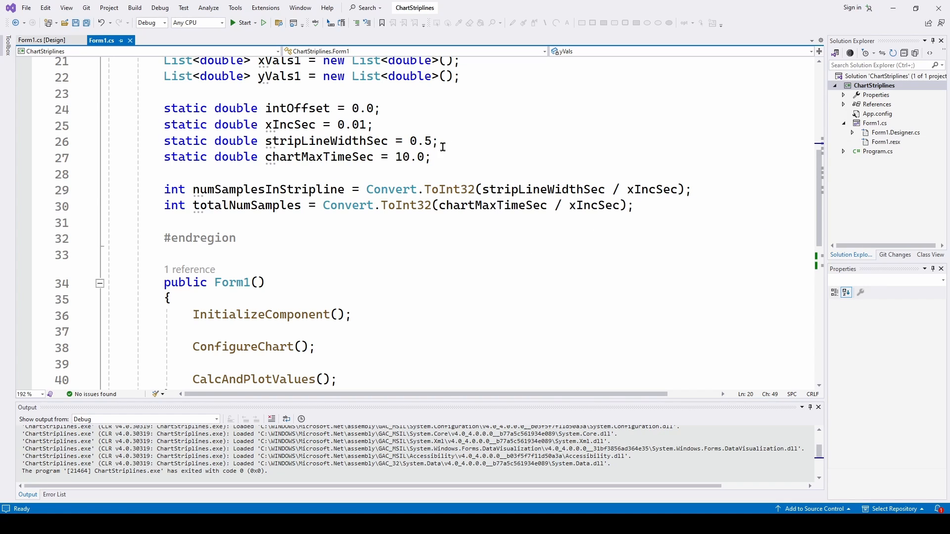
pyautogui.moveTo(509, 188)
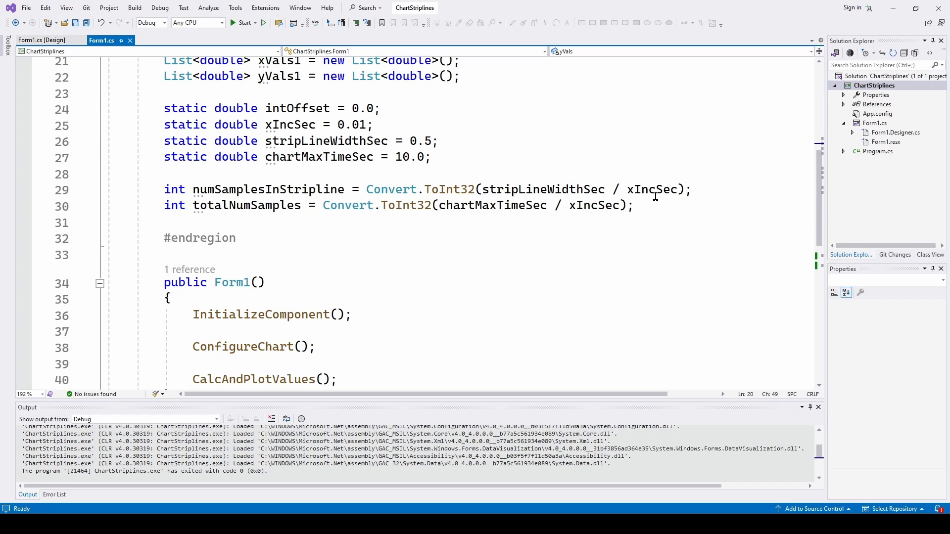
pyautogui.moveTo(368, 179)
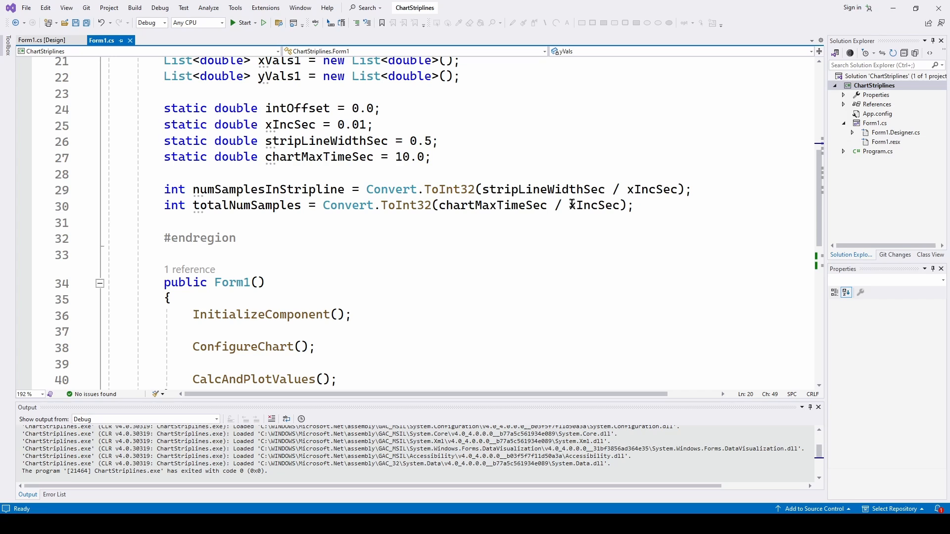
pyautogui.moveTo(395, 226)
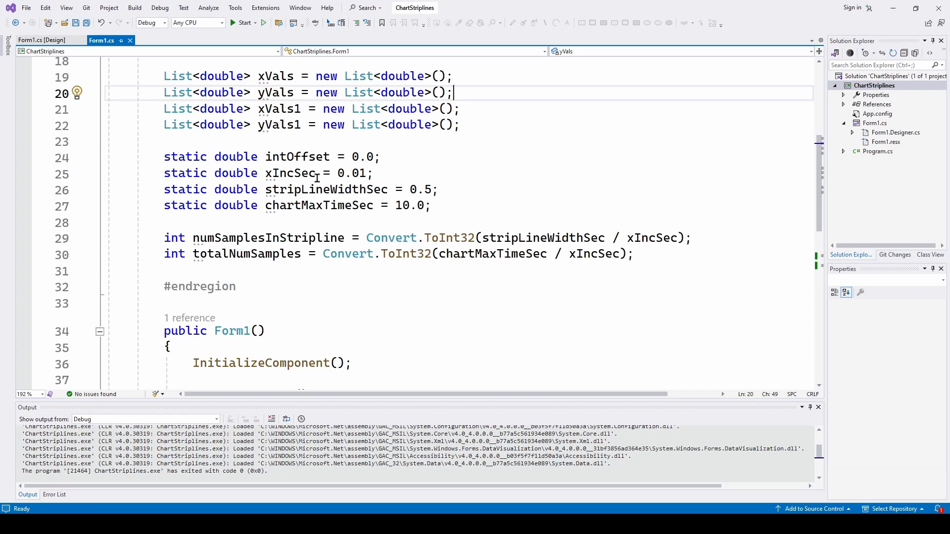
pyautogui.scroll(-3)
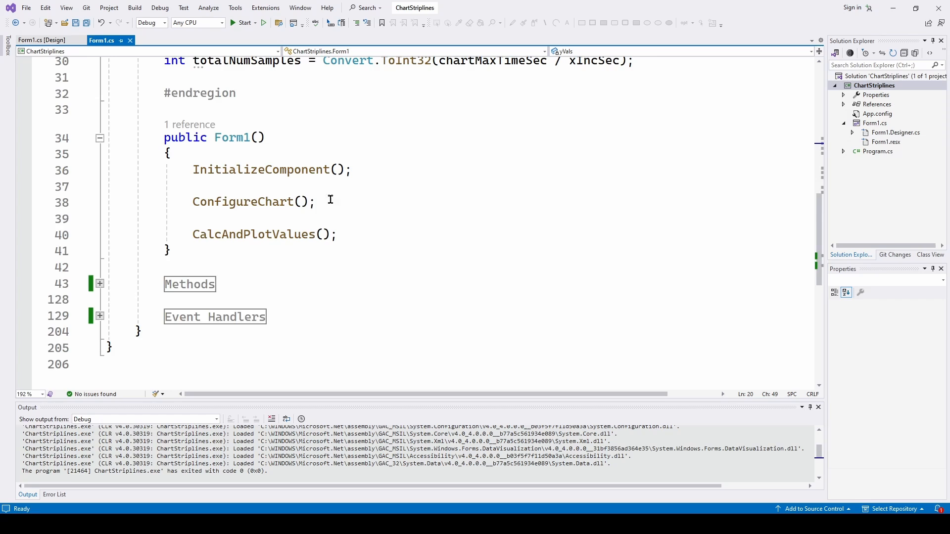
# Step: View the form's design layout, return to Form1.cs and expand the Event Handlers region
pyautogui.scroll(-3)
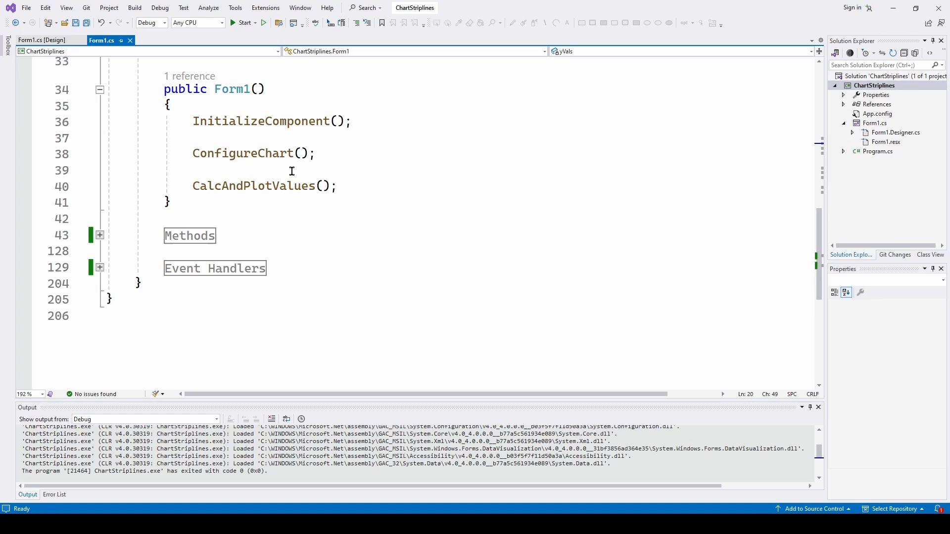
pyautogui.moveTo(350, 202)
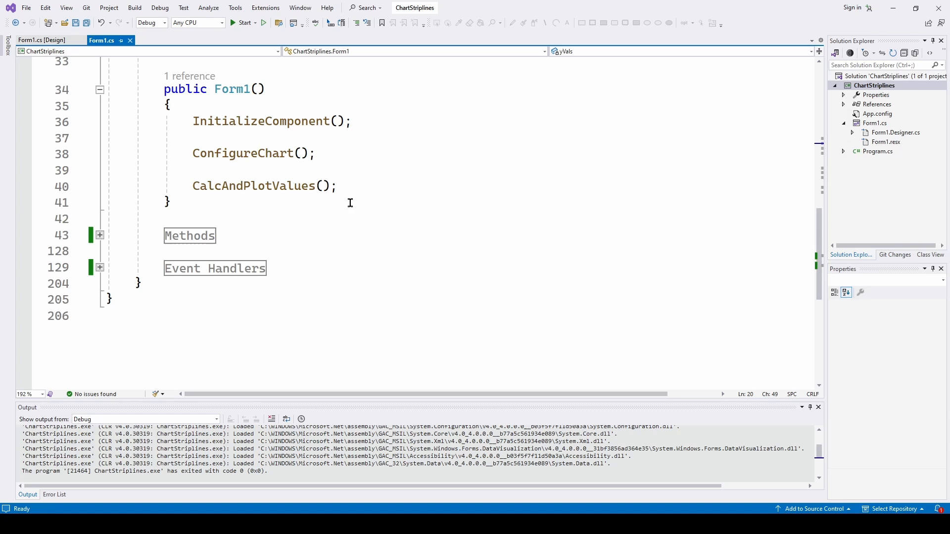
pyautogui.scroll(-3)
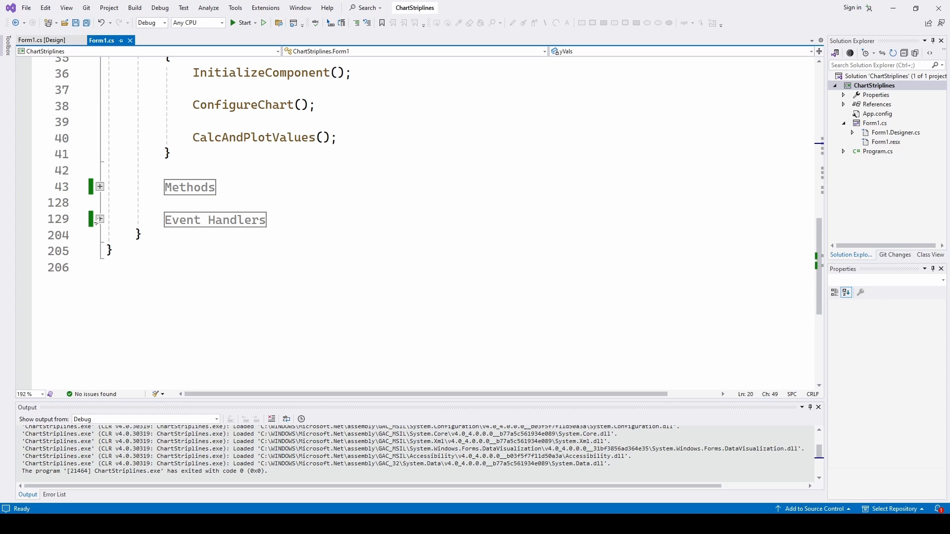
pyautogui.click(41, 40)
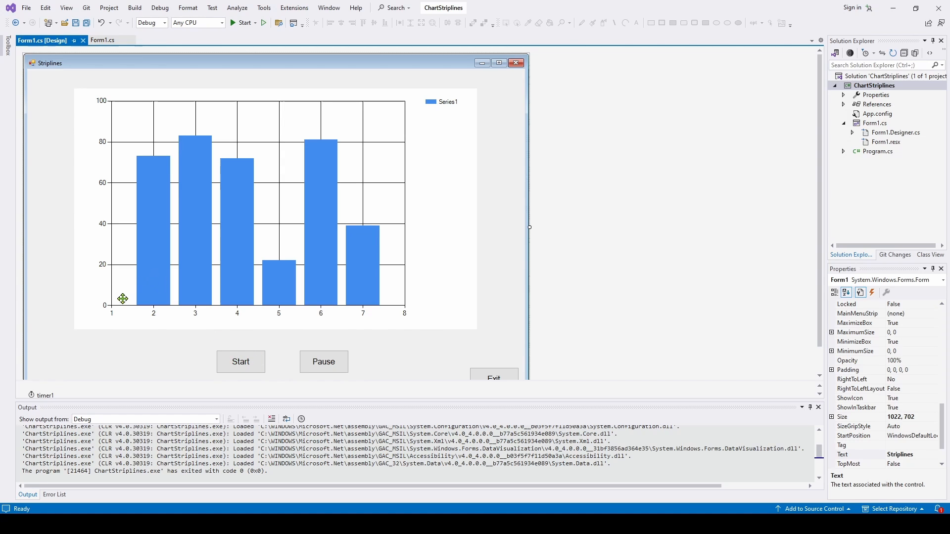
pyautogui.moveTo(100, 121)
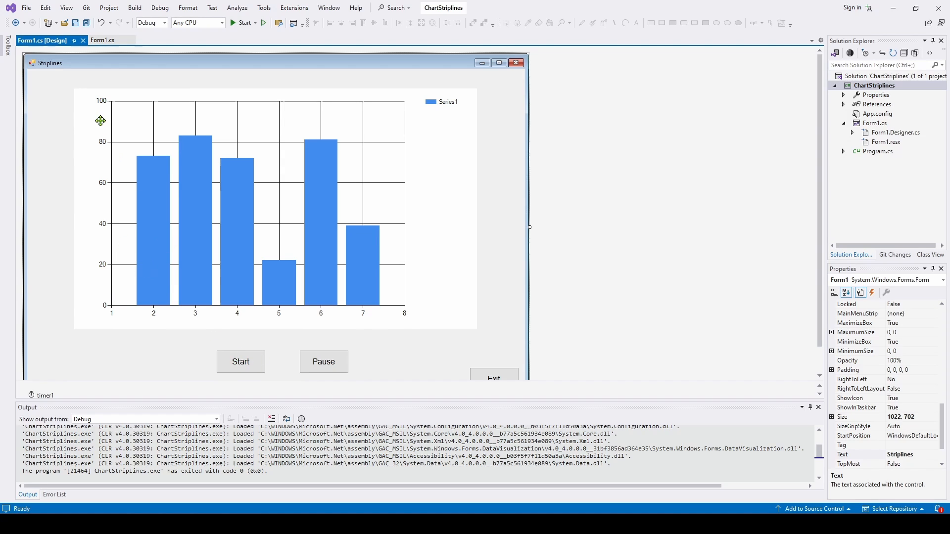
pyautogui.click(102, 39)
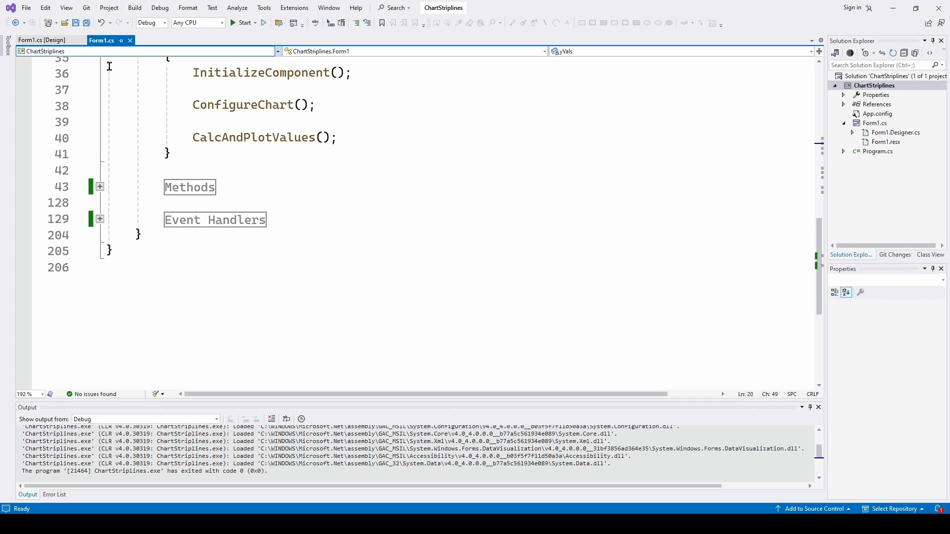
pyautogui.click(99, 219)
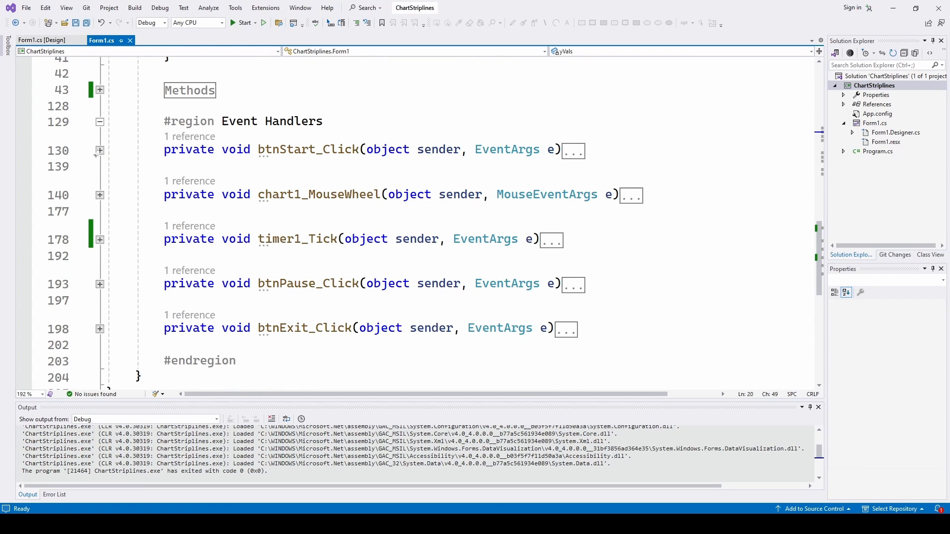
# Step: Expand btnStart_Click and timer1_Tick to show strip line creation, averaging and offset code
pyautogui.click(99, 150)
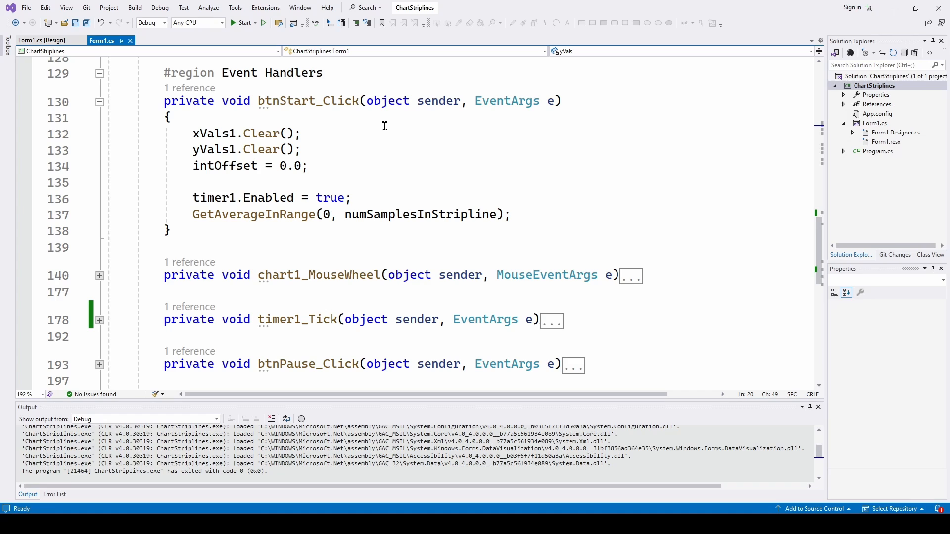
pyautogui.moveTo(241, 146)
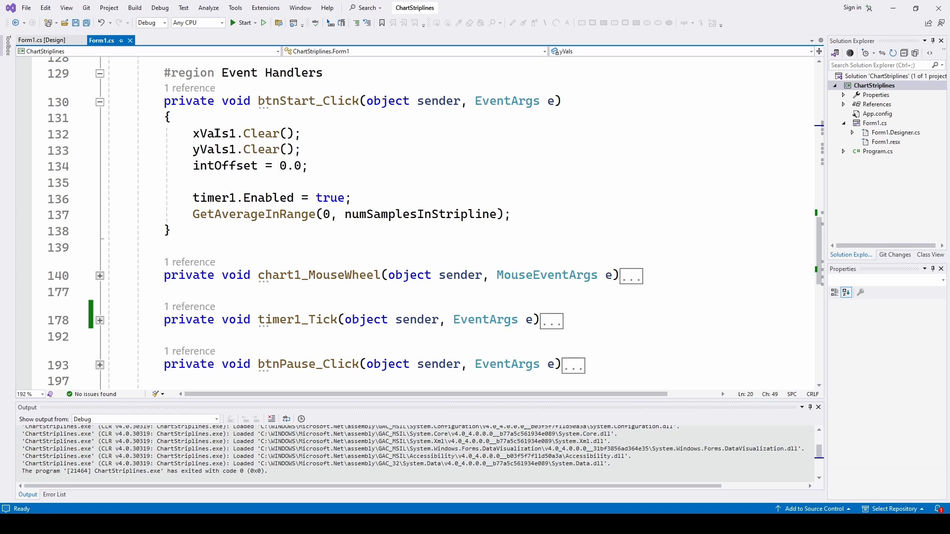
pyautogui.moveTo(261, 150)
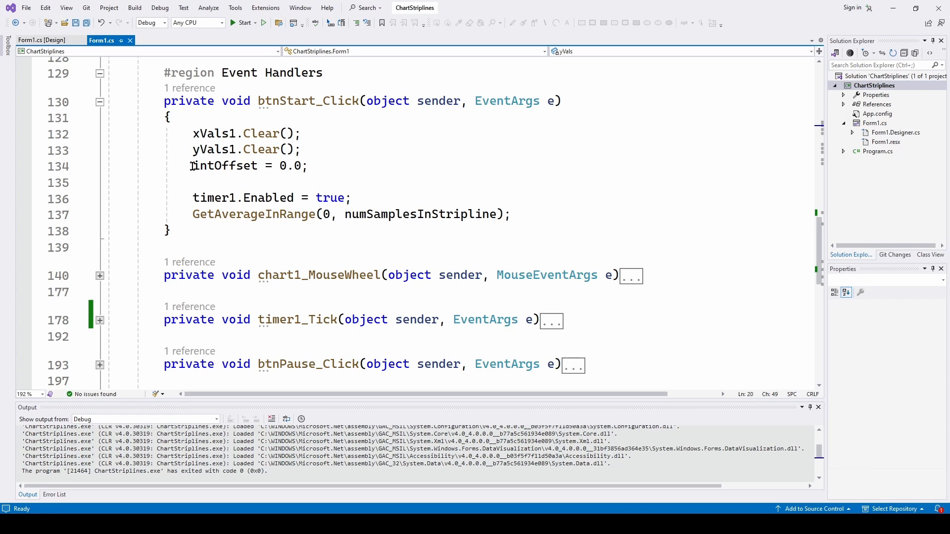
pyautogui.moveTo(223, 165)
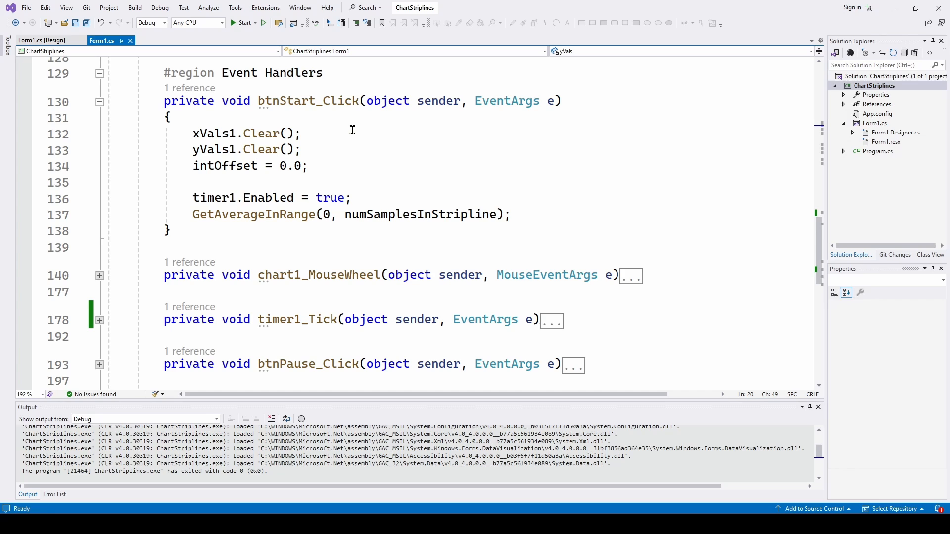
pyautogui.moveTo(212, 198)
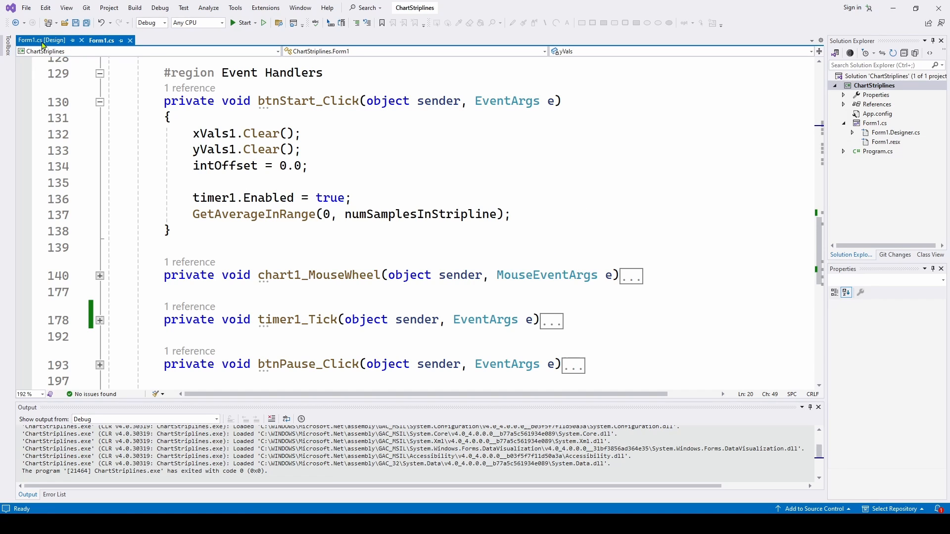
pyautogui.click(40, 40)
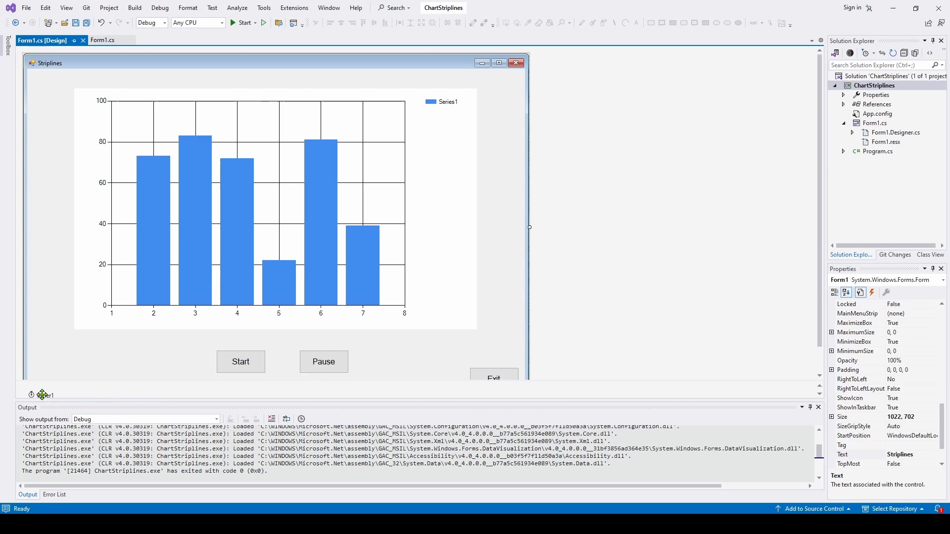
pyautogui.click(102, 40)
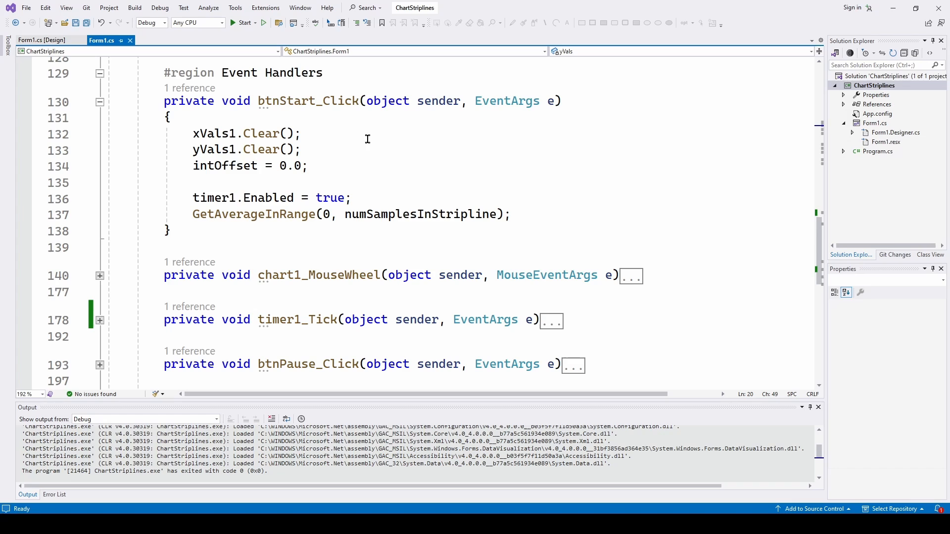
pyautogui.moveTo(241, 219)
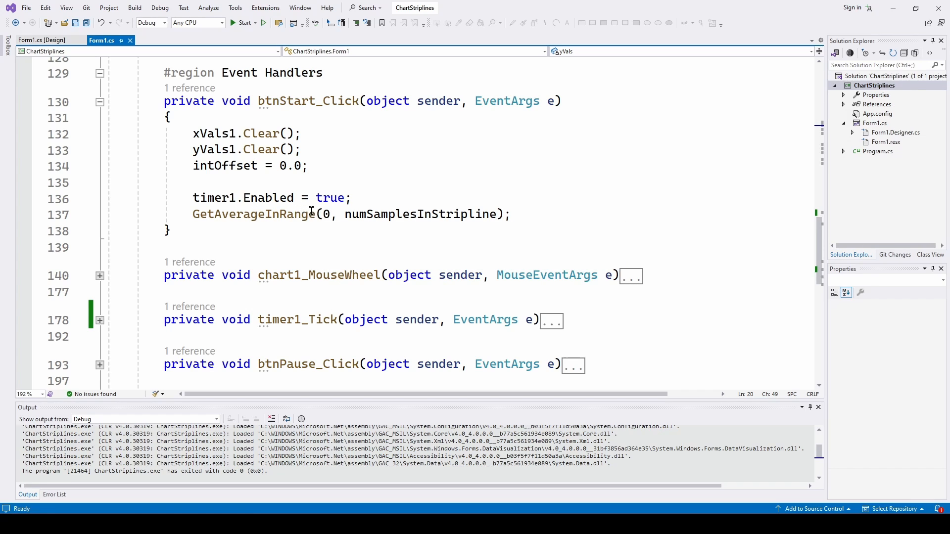
pyautogui.moveTo(198, 129)
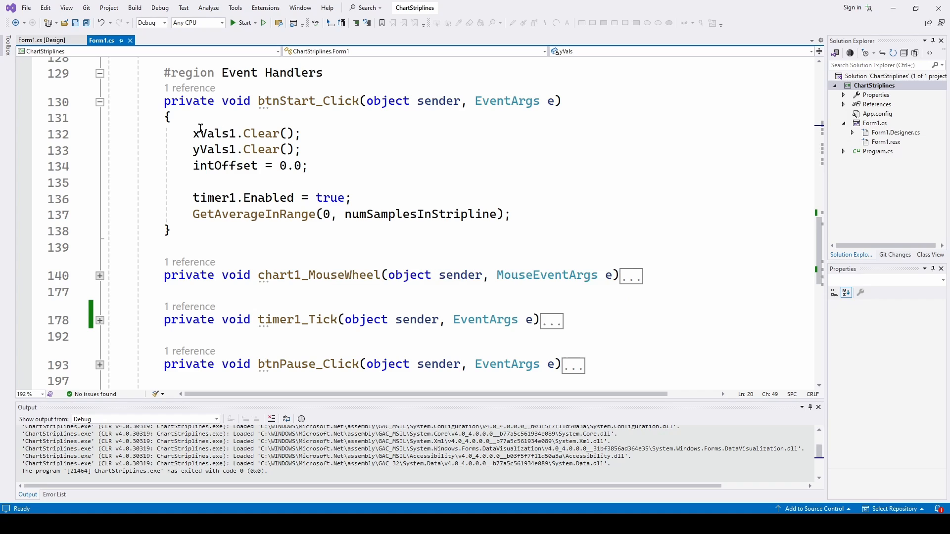
pyautogui.moveTo(324, 204)
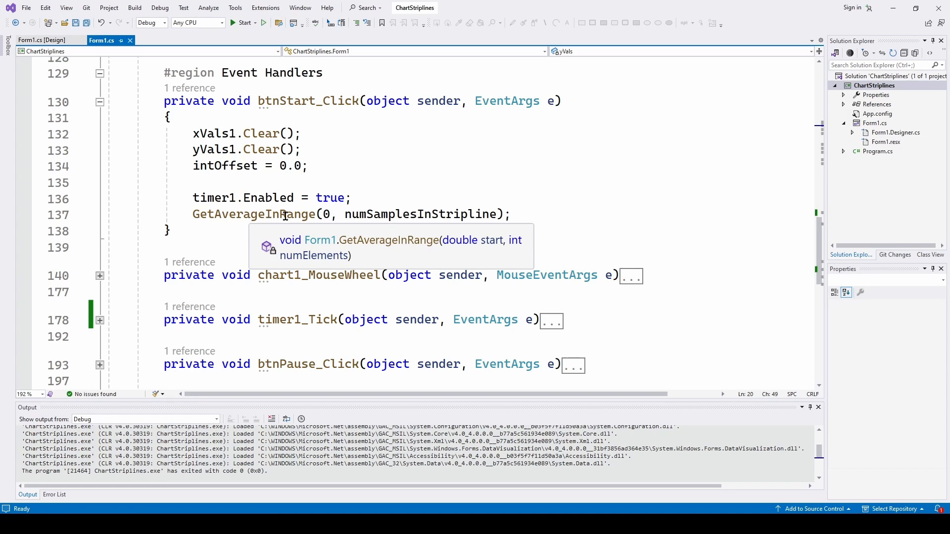
pyautogui.moveTo(306, 214)
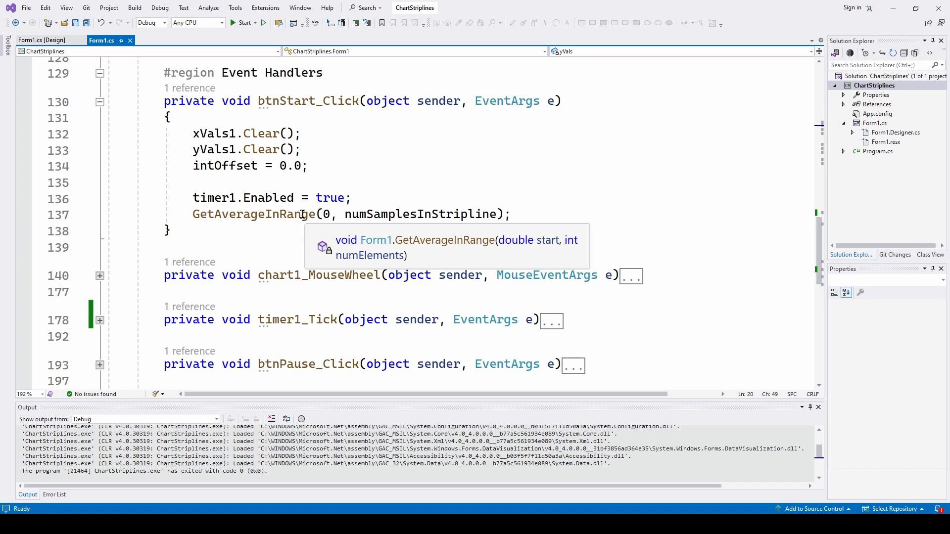
pyautogui.moveTo(394, 214)
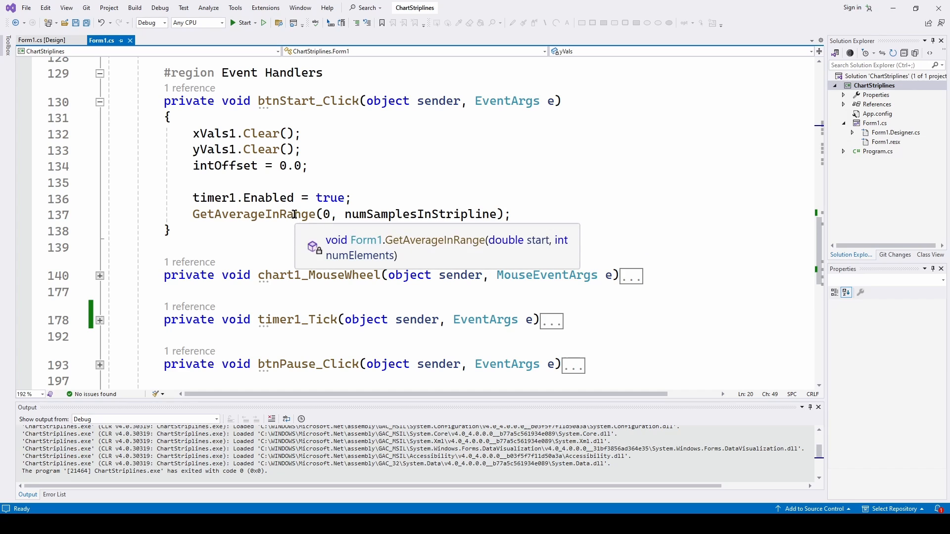
pyautogui.click(100, 102)
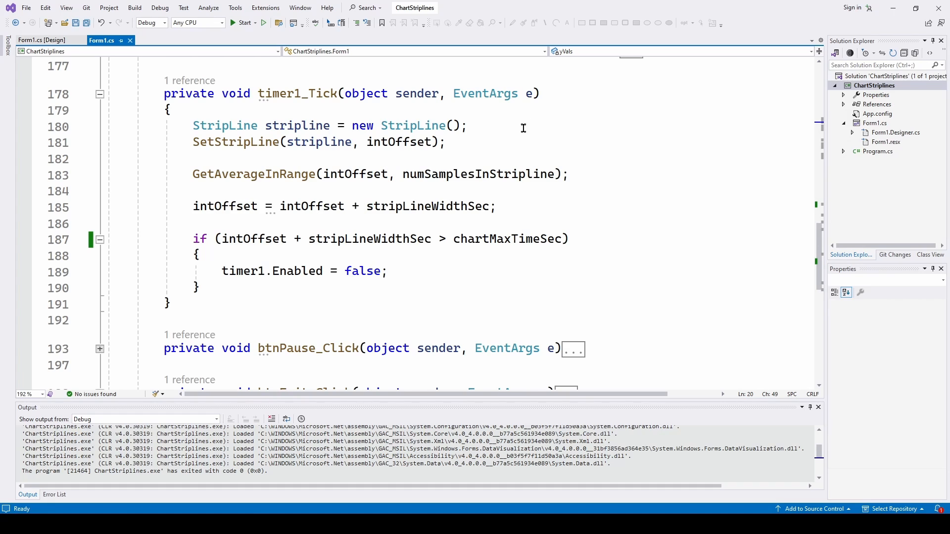
pyautogui.moveTo(510, 134)
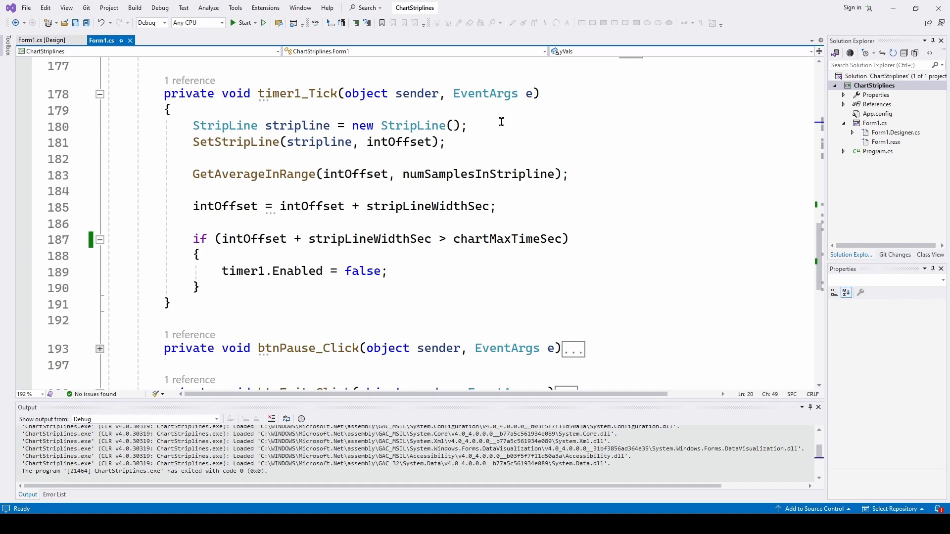
pyautogui.moveTo(321, 103)
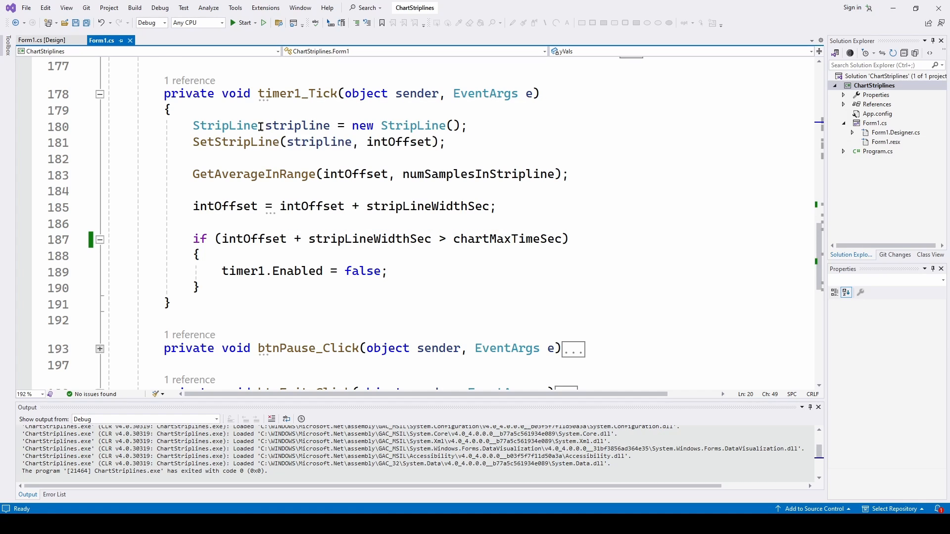
pyautogui.moveTo(225, 126)
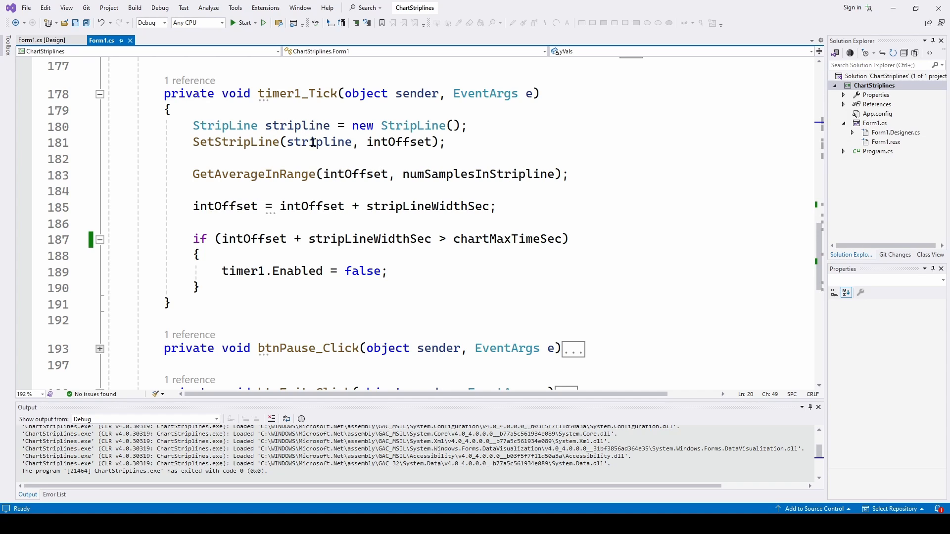
pyautogui.moveTo(341, 145)
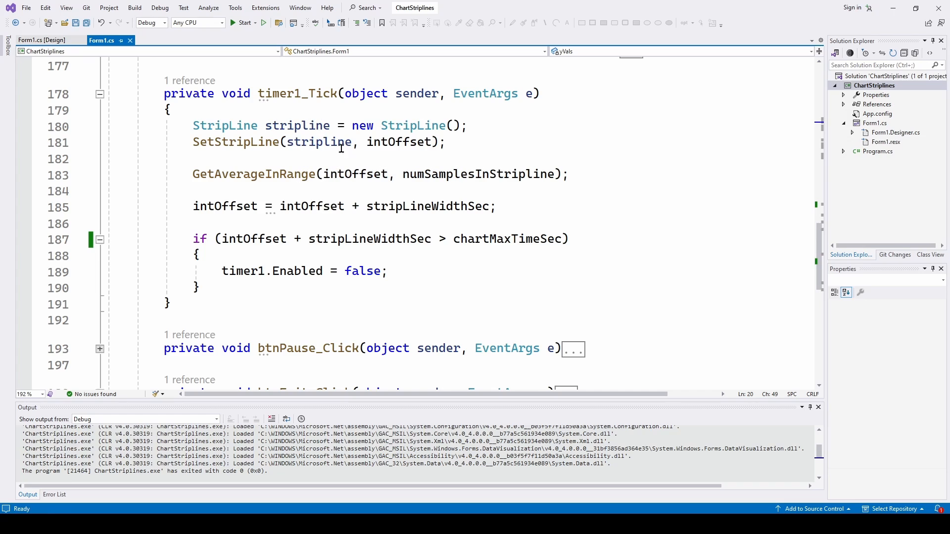
pyautogui.moveTo(318, 142)
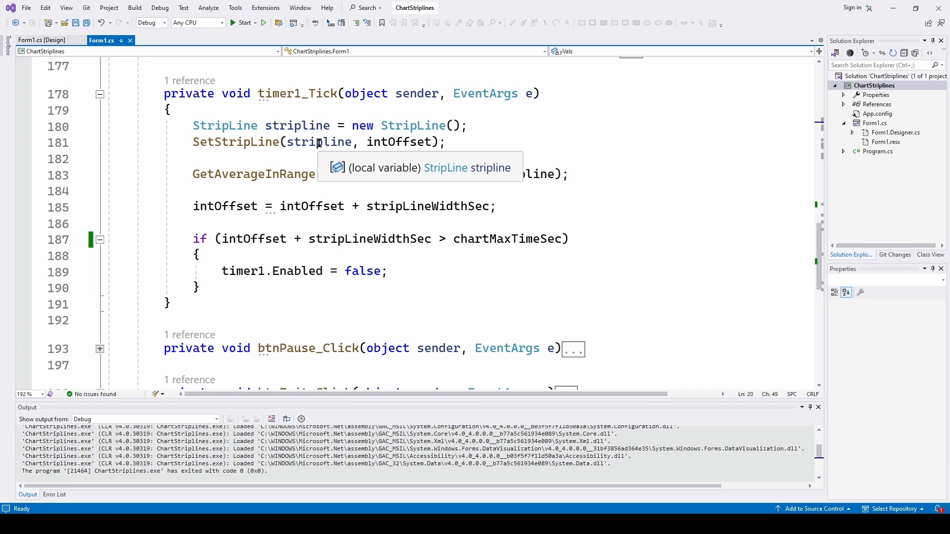
pyautogui.moveTo(395, 142)
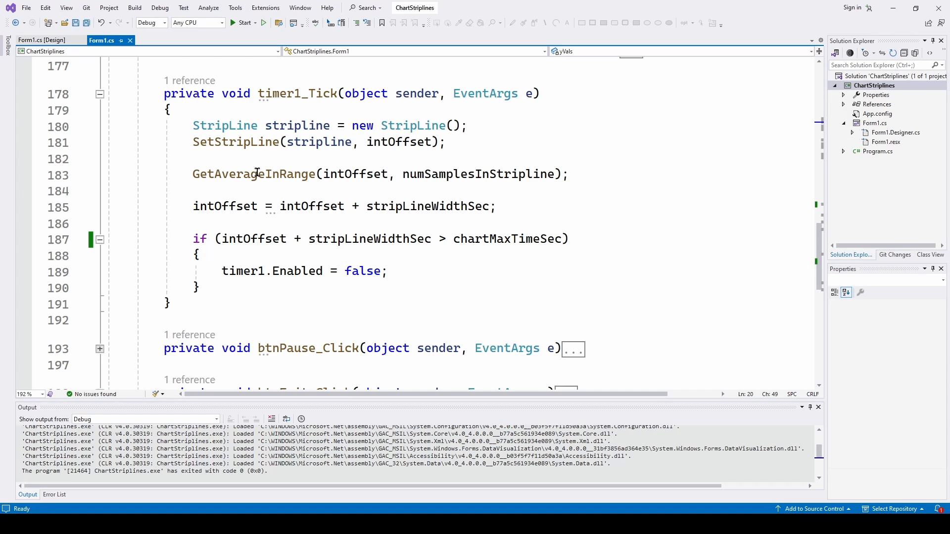
pyautogui.moveTo(524, 165)
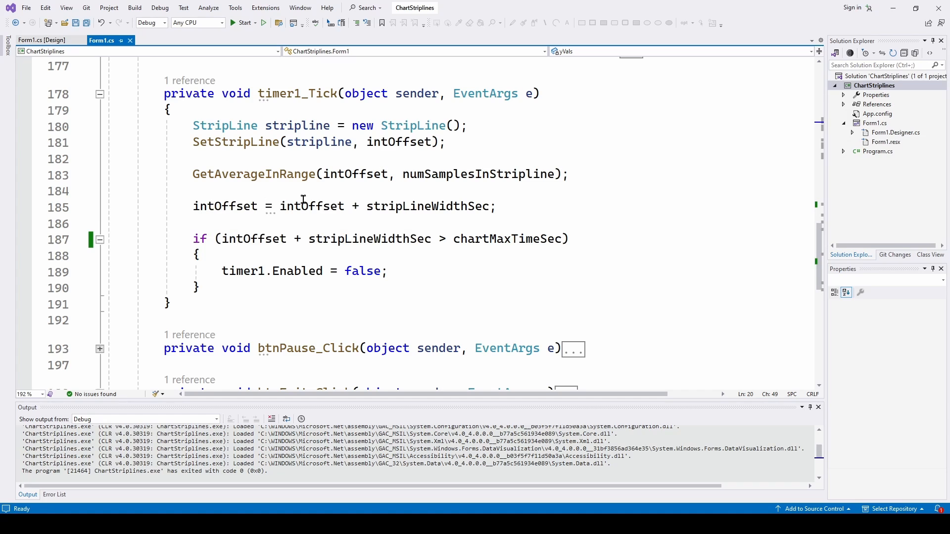
pyautogui.moveTo(312, 206)
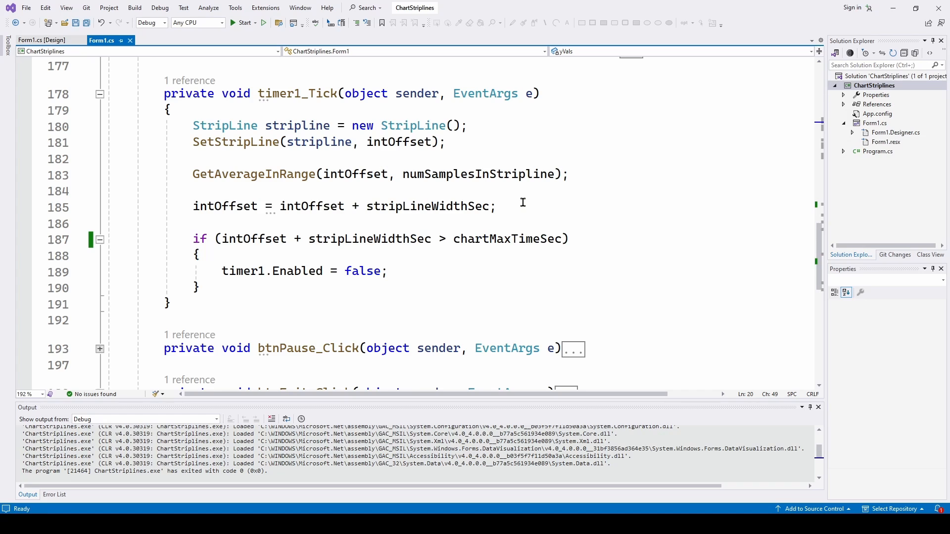
pyautogui.moveTo(255, 239)
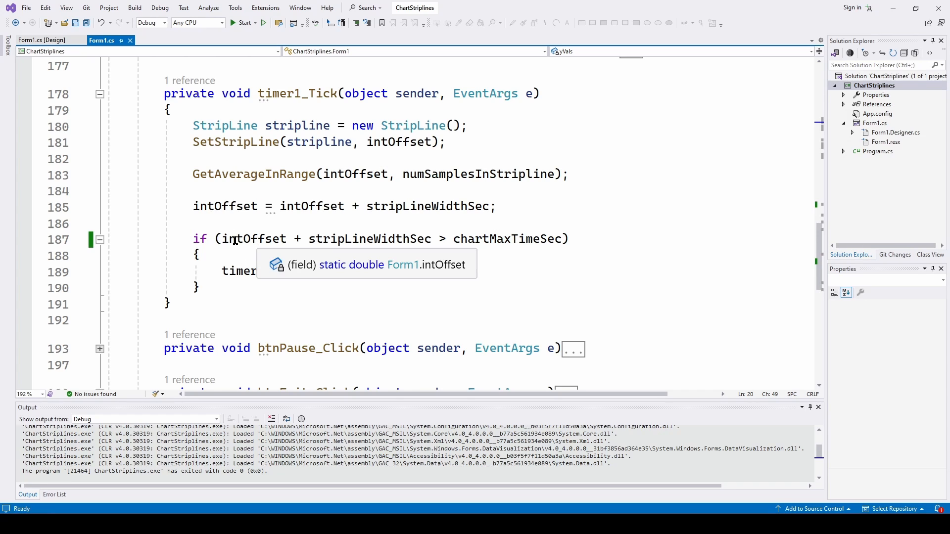
pyautogui.moveTo(452, 239)
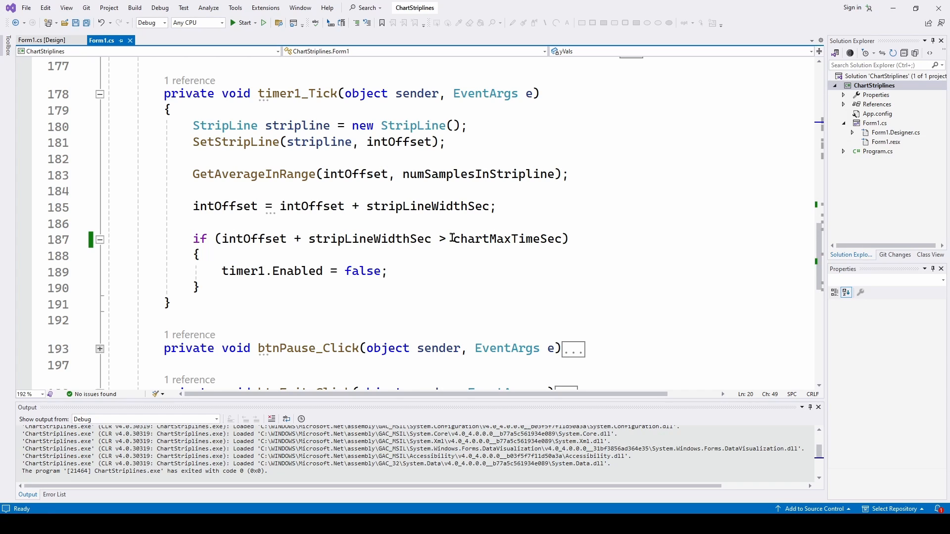
pyautogui.moveTo(404, 226)
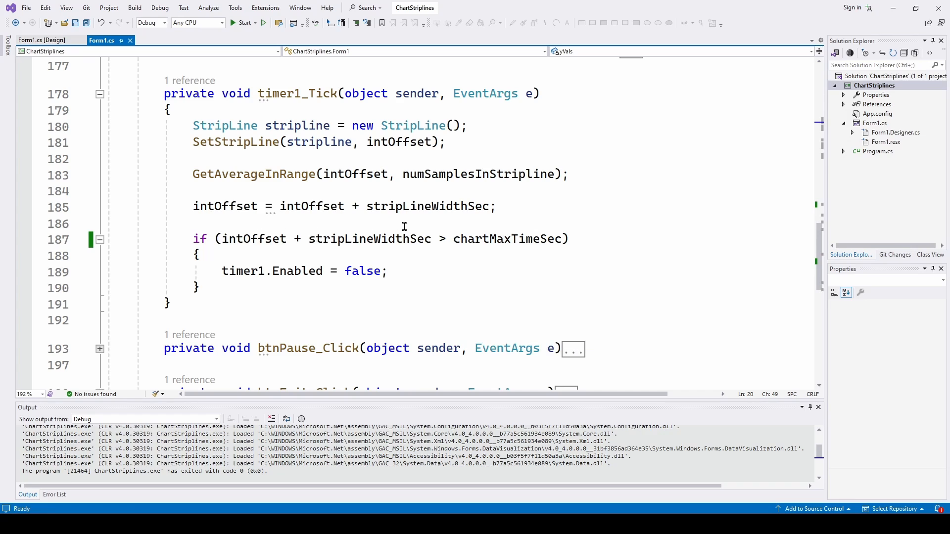
pyautogui.moveTo(408, 271)
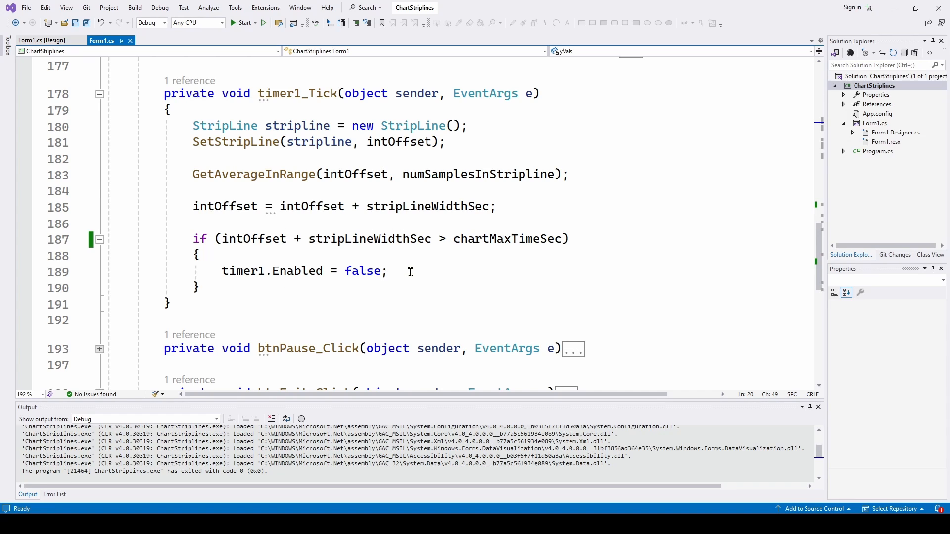
pyautogui.moveTo(226, 146)
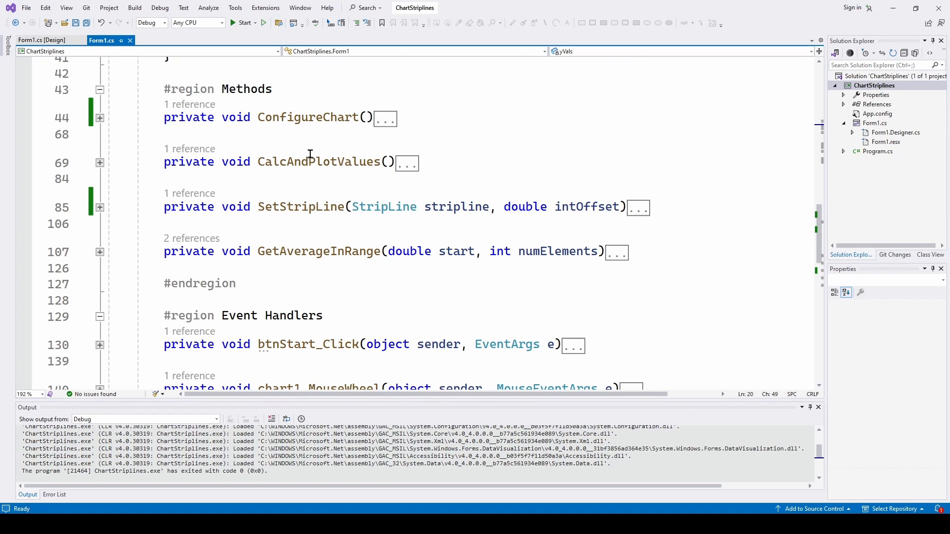
pyautogui.scroll(-3)
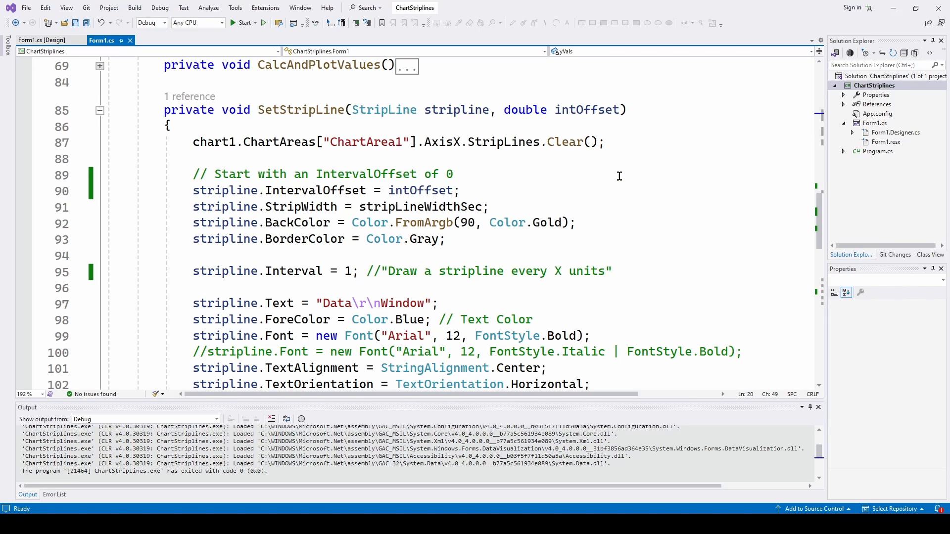
pyautogui.scroll(-3)
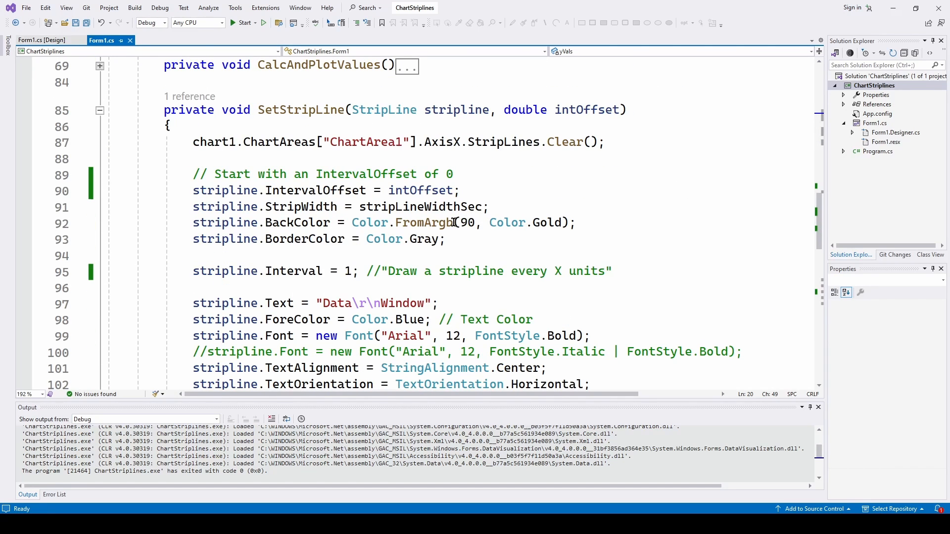
pyautogui.moveTo(430, 223)
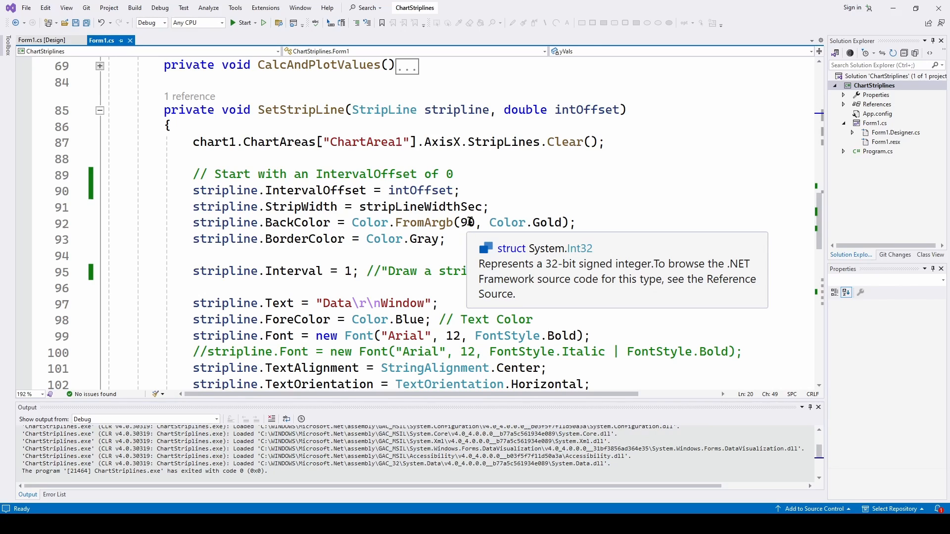
pyautogui.moveTo(474, 222)
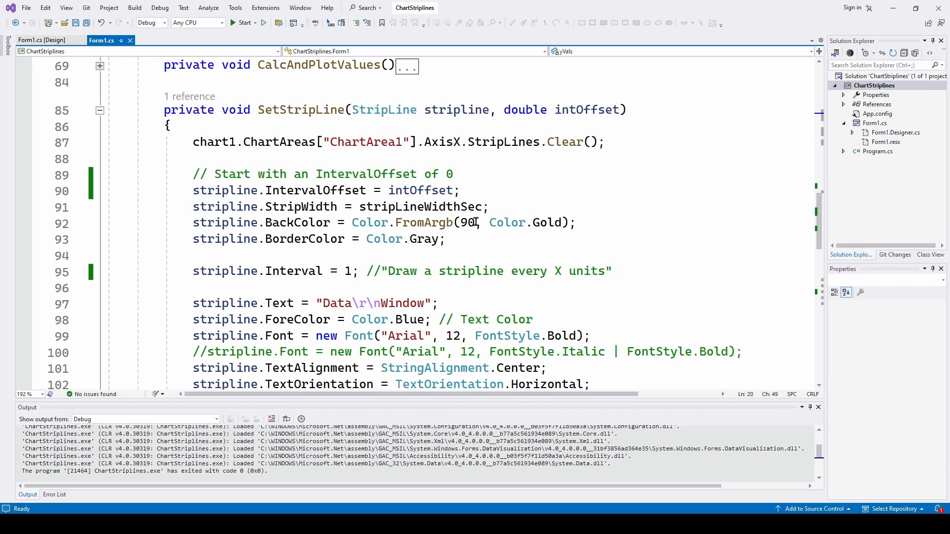
pyautogui.moveTo(466, 222)
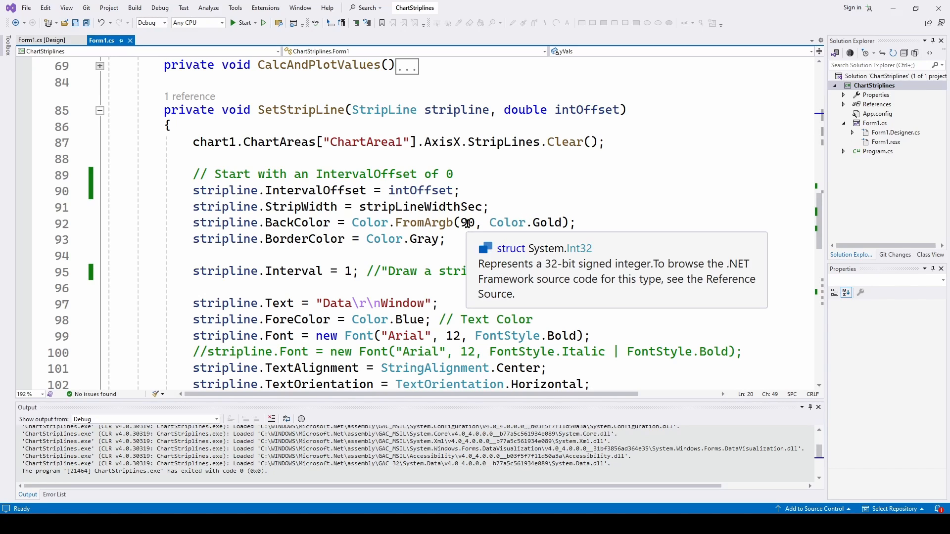
pyautogui.moveTo(576, 199)
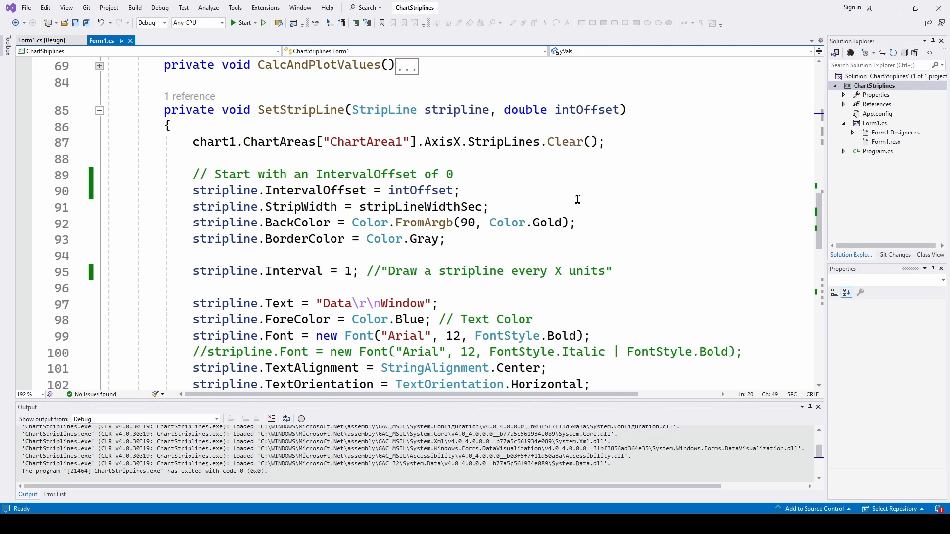
pyautogui.scroll(-3)
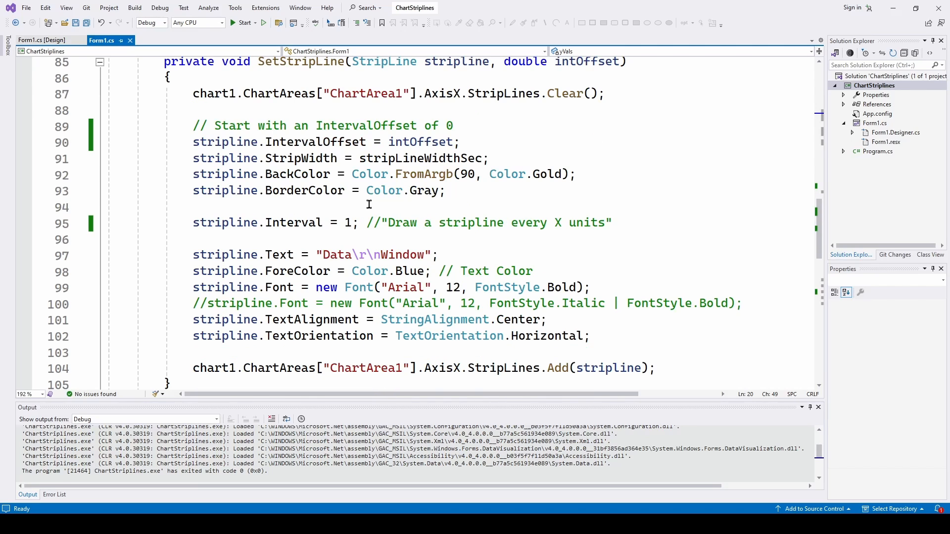
pyautogui.moveTo(296, 190)
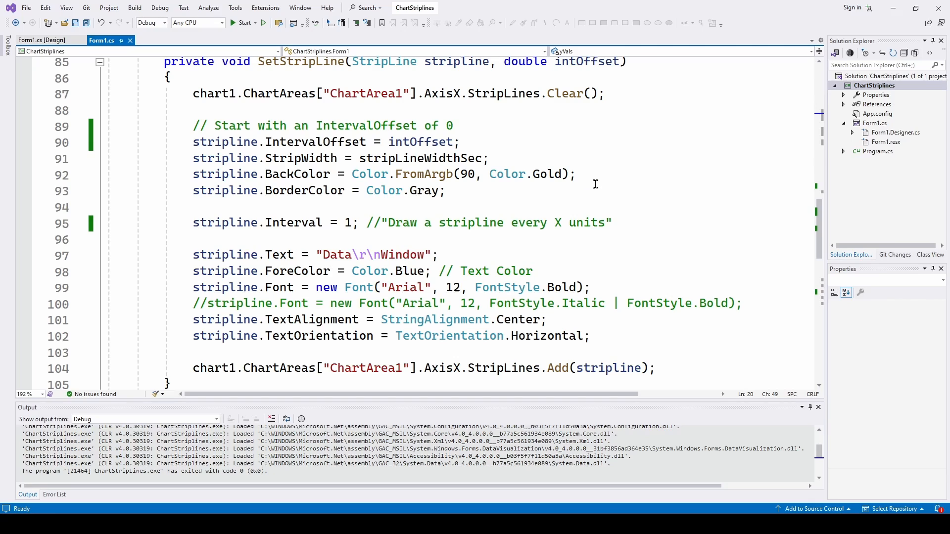
pyautogui.moveTo(354, 175)
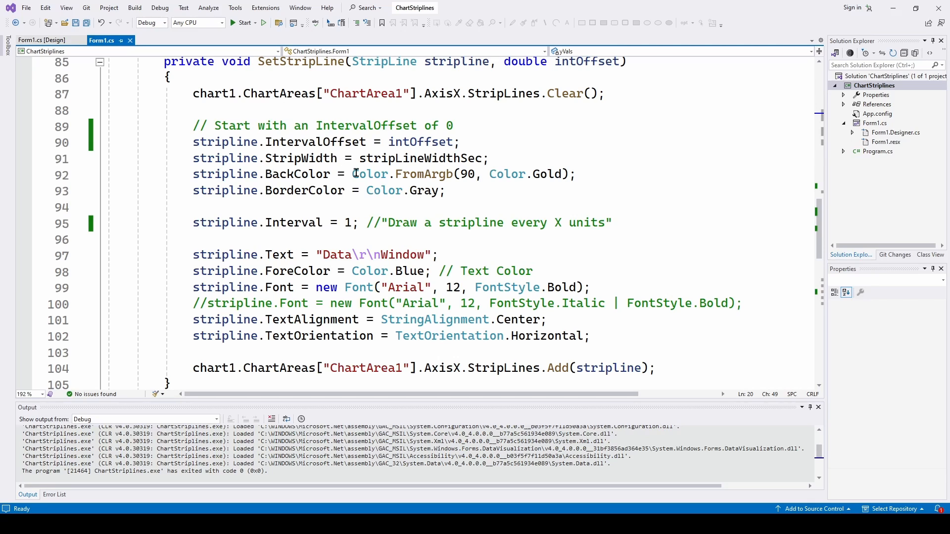
pyautogui.moveTo(301, 158)
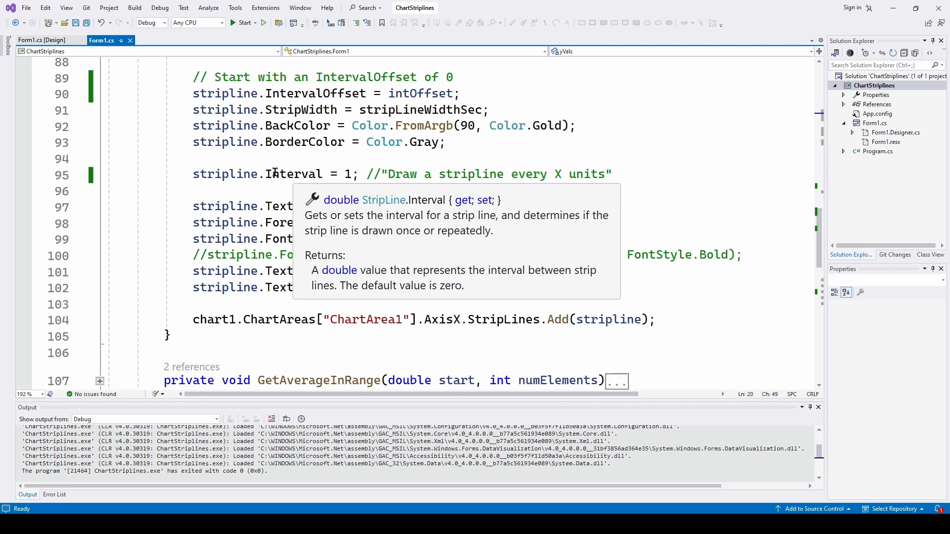
pyautogui.moveTo(338, 170)
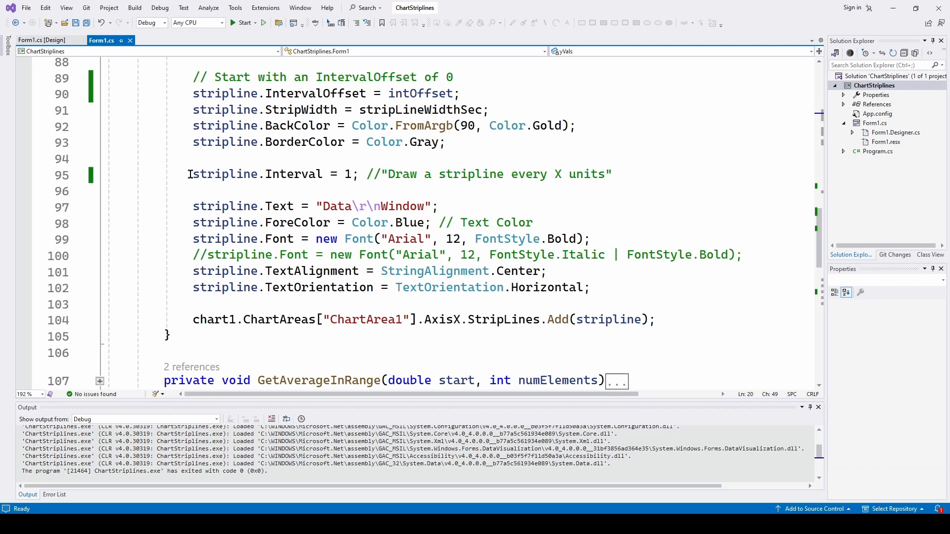
# Step: Comment out the stripline.Interval = 1 line in SetStripLine
pyautogui.click(393, 175)
pyautogui.write('//')
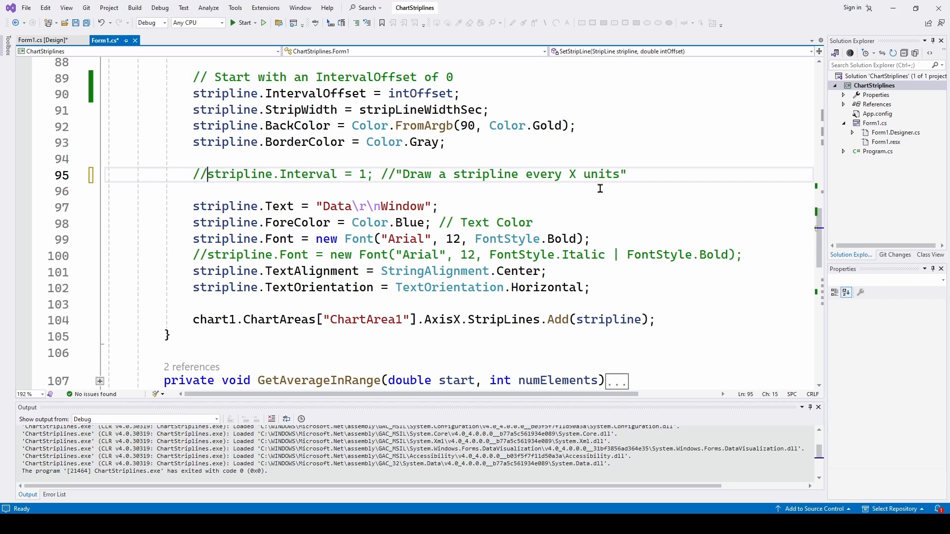
pyautogui.scroll(-3)
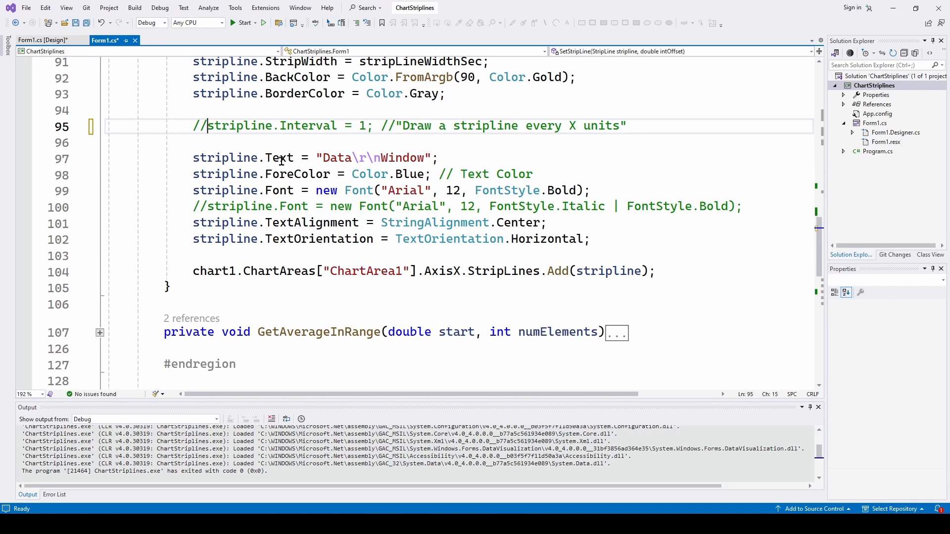
pyautogui.moveTo(341, 157)
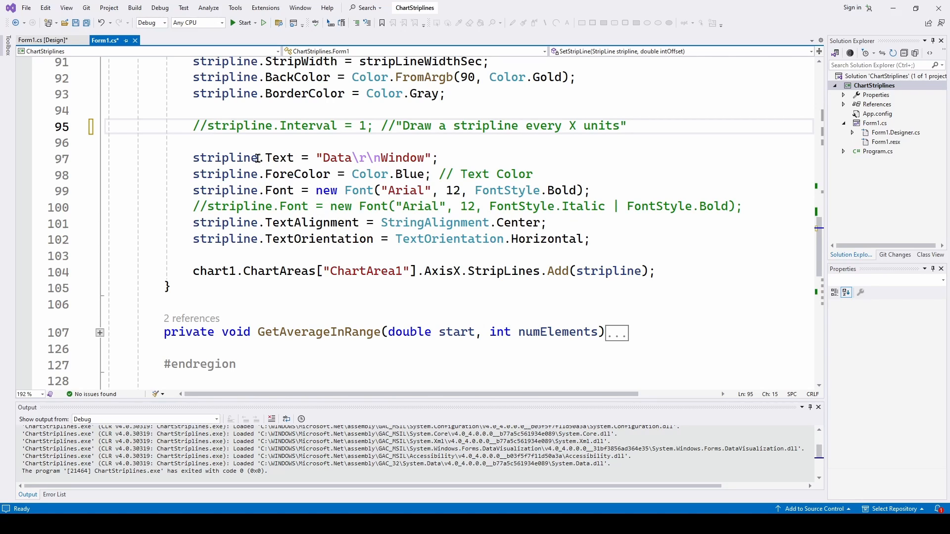
pyautogui.moveTo(362, 158)
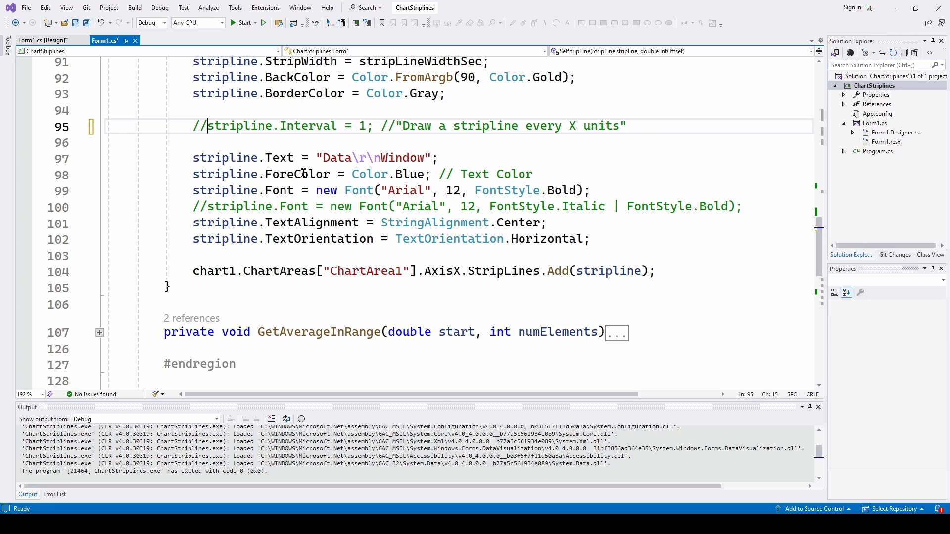
pyautogui.moveTo(412, 174)
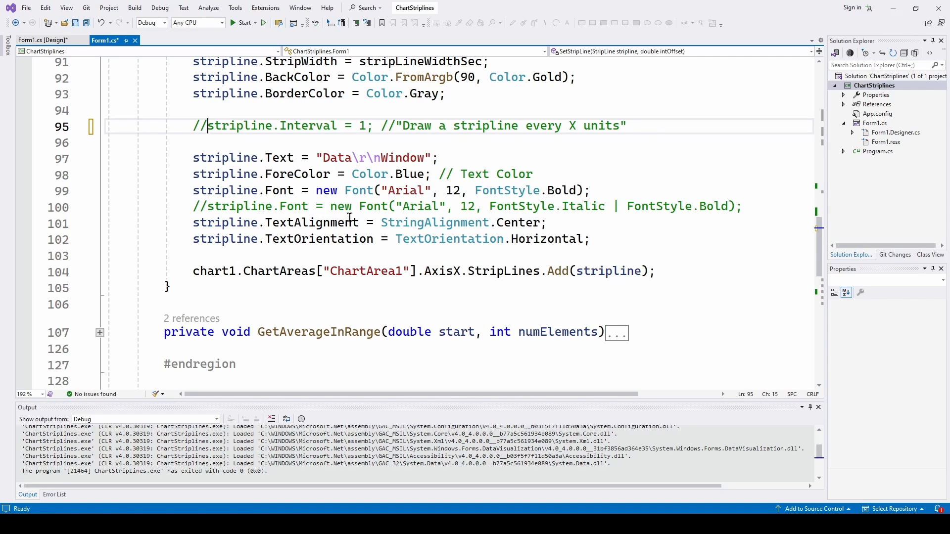
pyautogui.moveTo(360, 190)
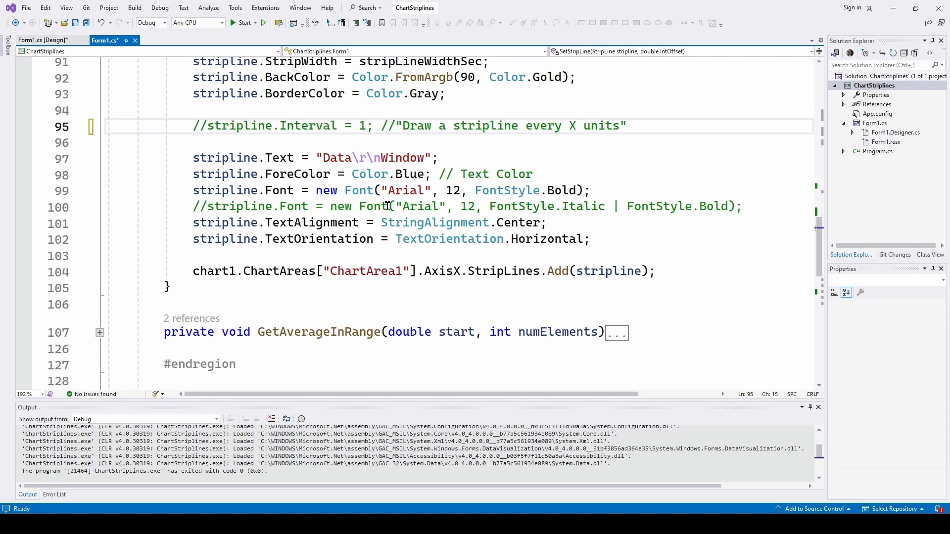
pyautogui.moveTo(566, 206)
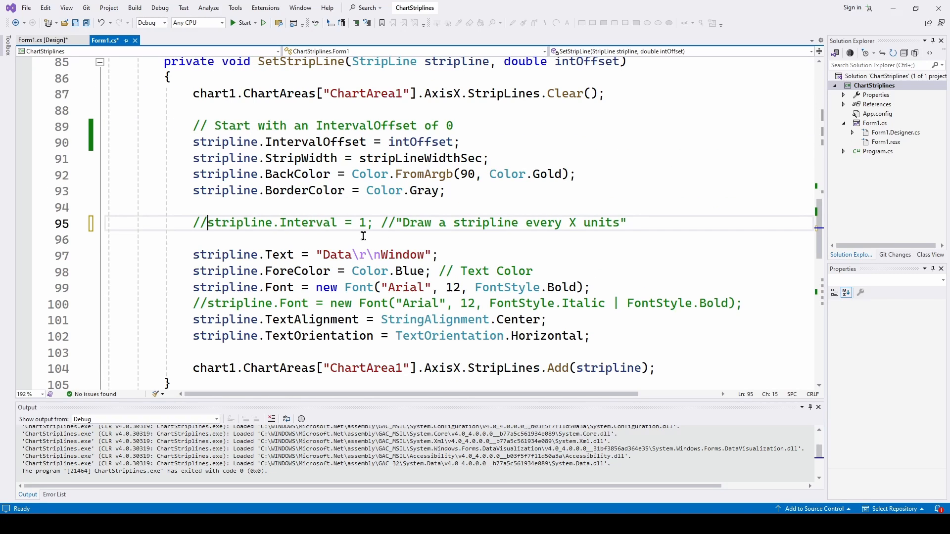
pyautogui.moveTo(479, 174)
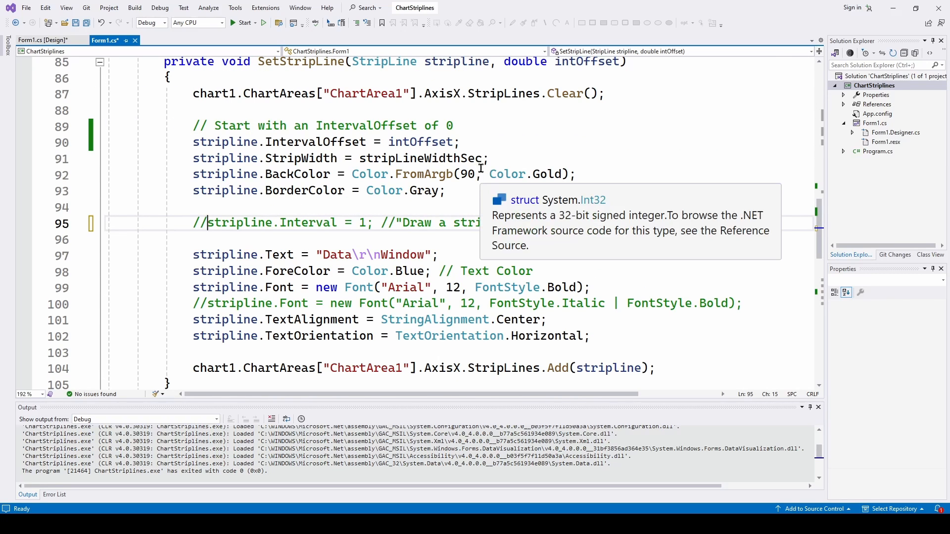
# Step: Scroll Form1.cs down toward the timer1_Tick handler and place the caret there
pyautogui.scroll(-3)
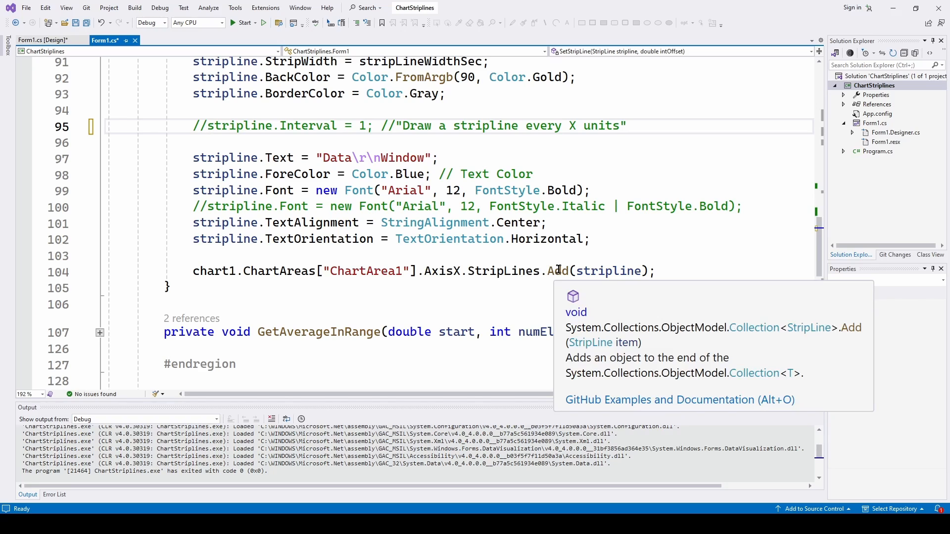
pyautogui.click(209, 125)
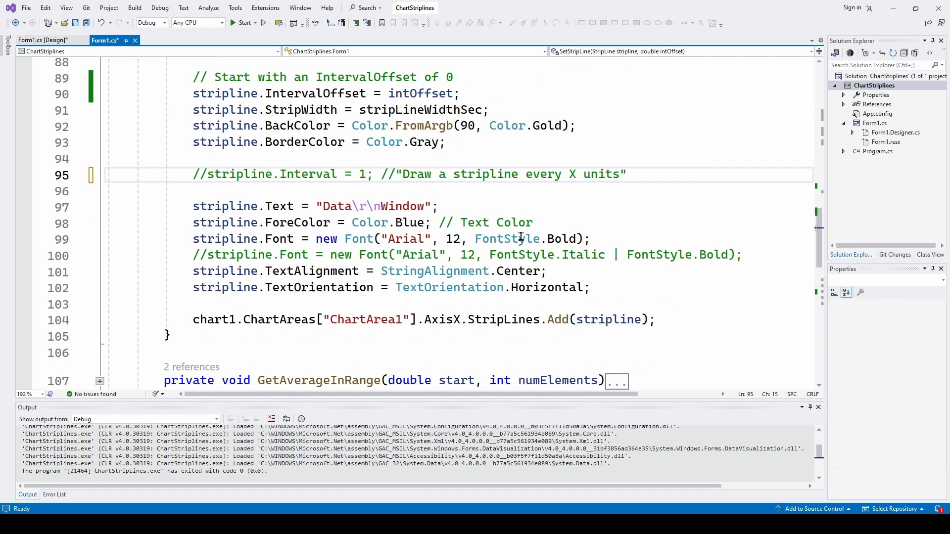
pyautogui.moveTo(535, 325)
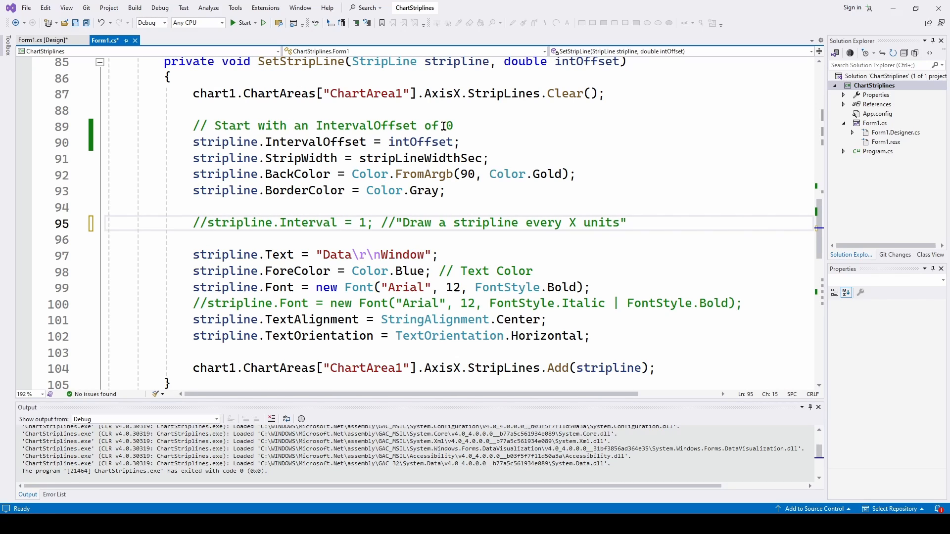
pyautogui.moveTo(278, 181)
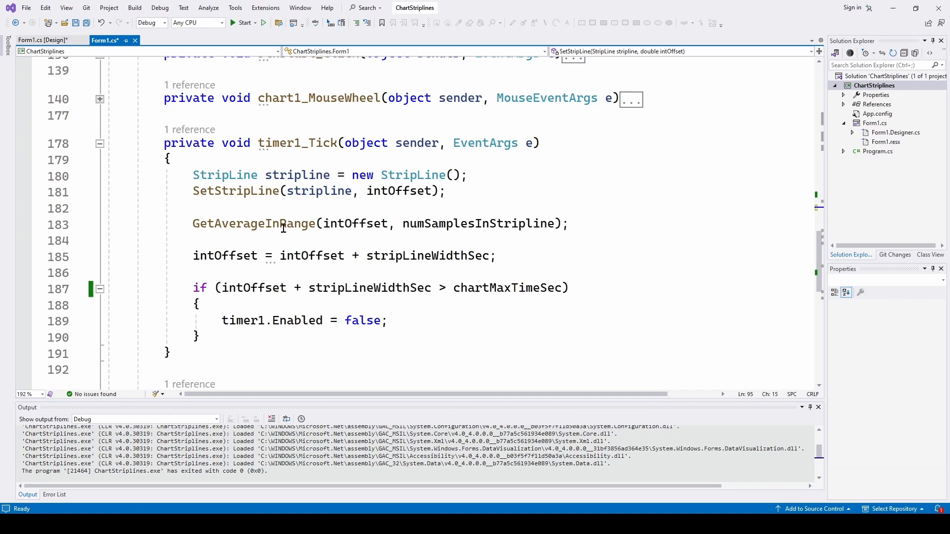
pyautogui.moveTo(479, 223)
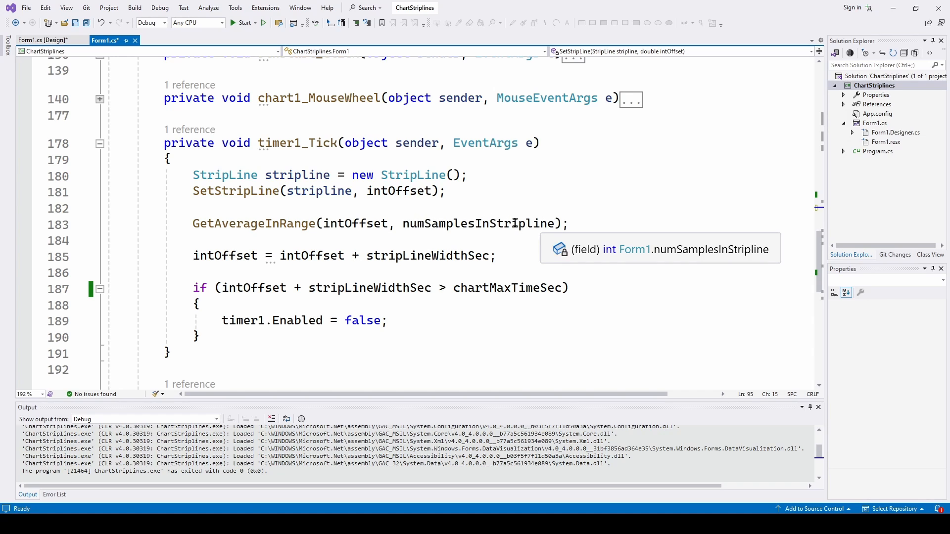
pyautogui.moveTo(307, 307)
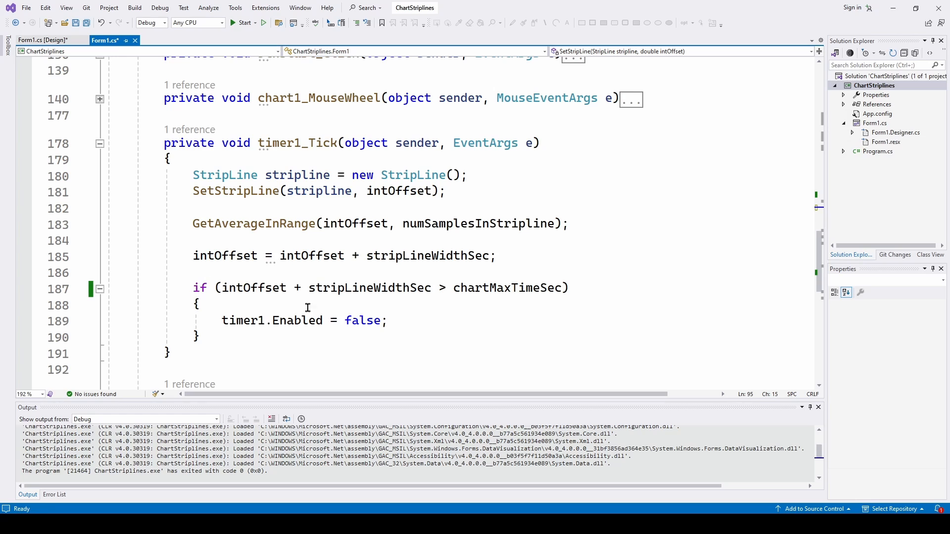
# Step: Scroll to the Methods region with SetStripLine shown collapsed
pyautogui.scroll(-3)
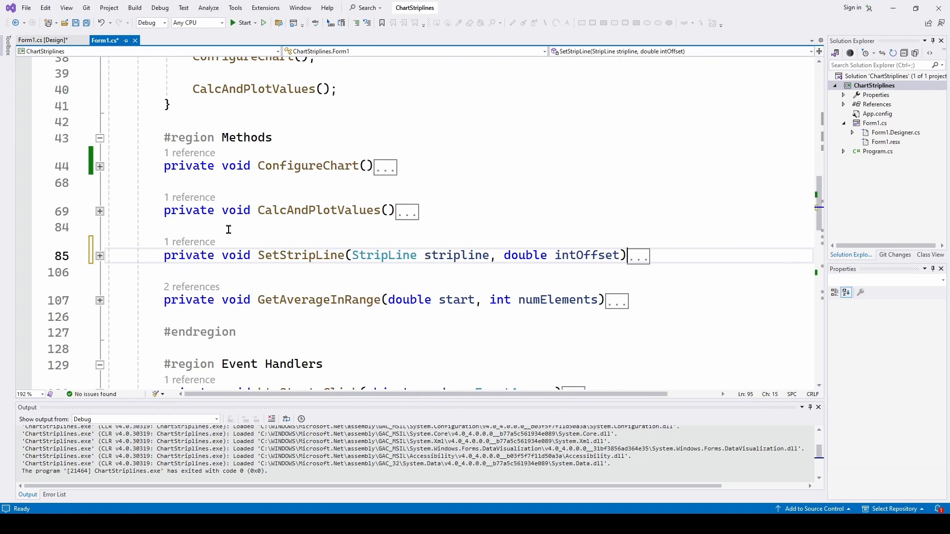
# Step: Expand SetStripLine to show its body with the Interval line still commented out
pyautogui.click(99, 256)
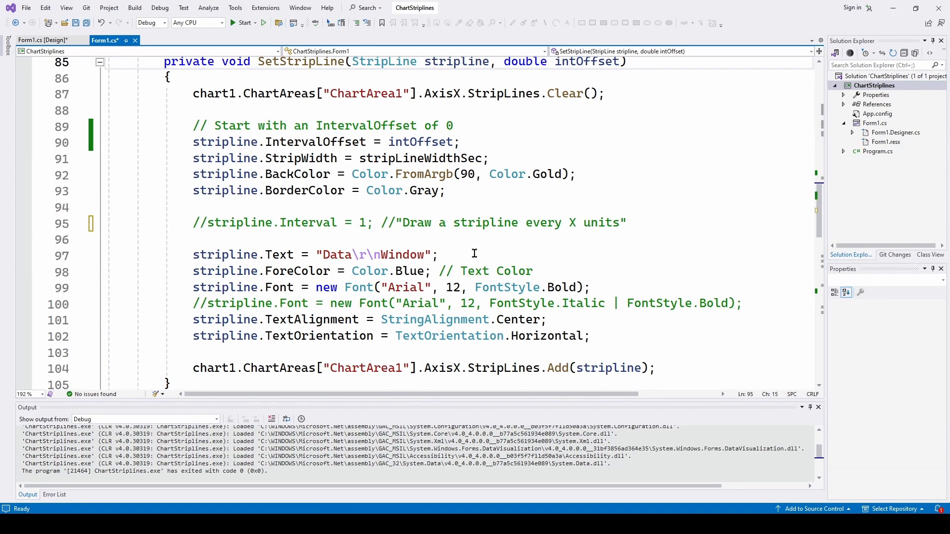
pyautogui.moveTo(539, 195)
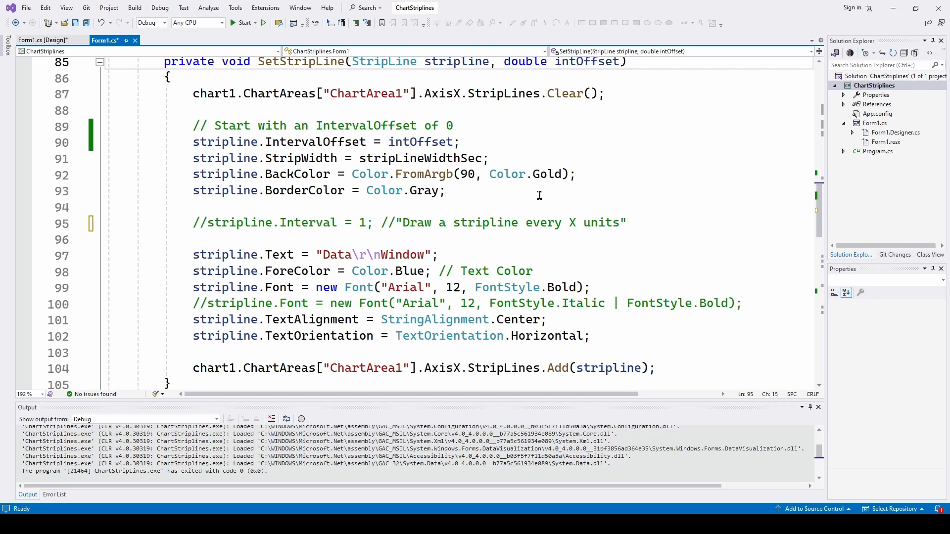
pyautogui.moveTo(544, 247)
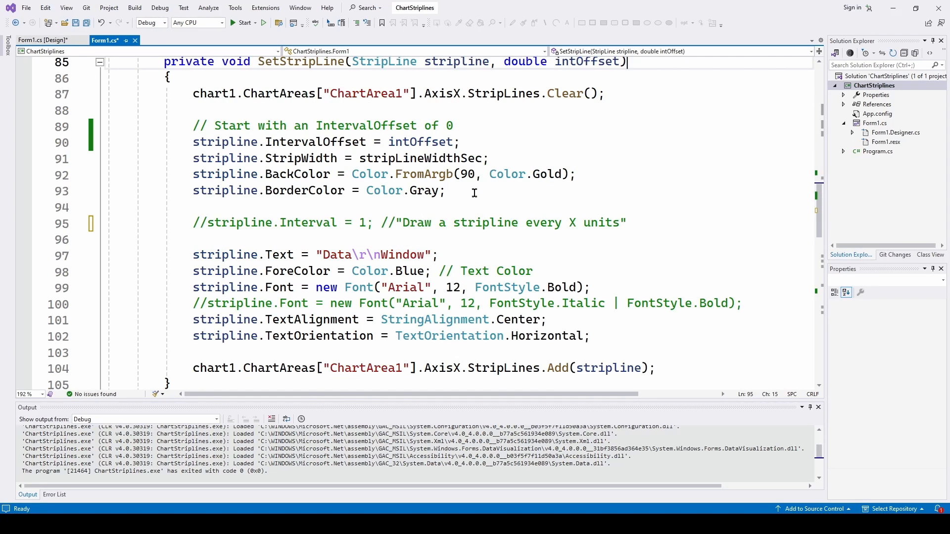
pyautogui.moveTo(426, 191)
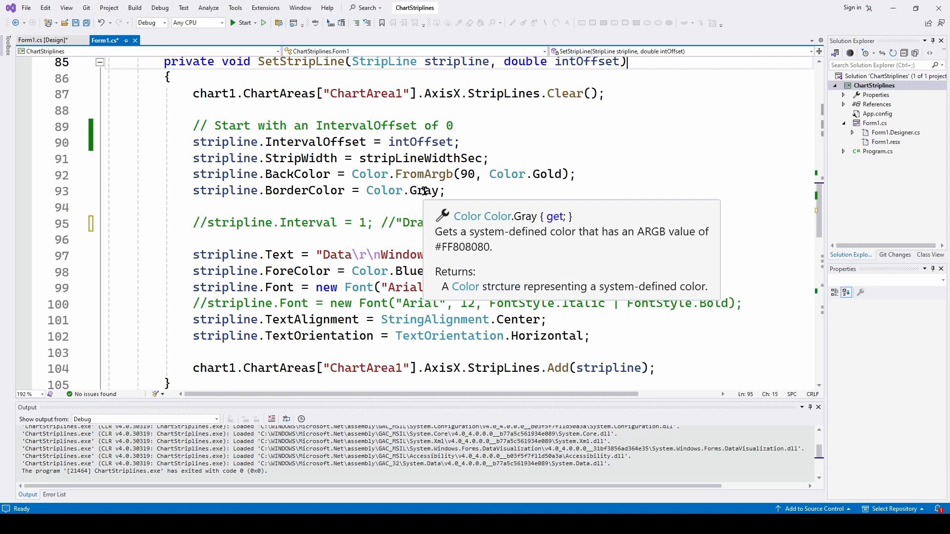